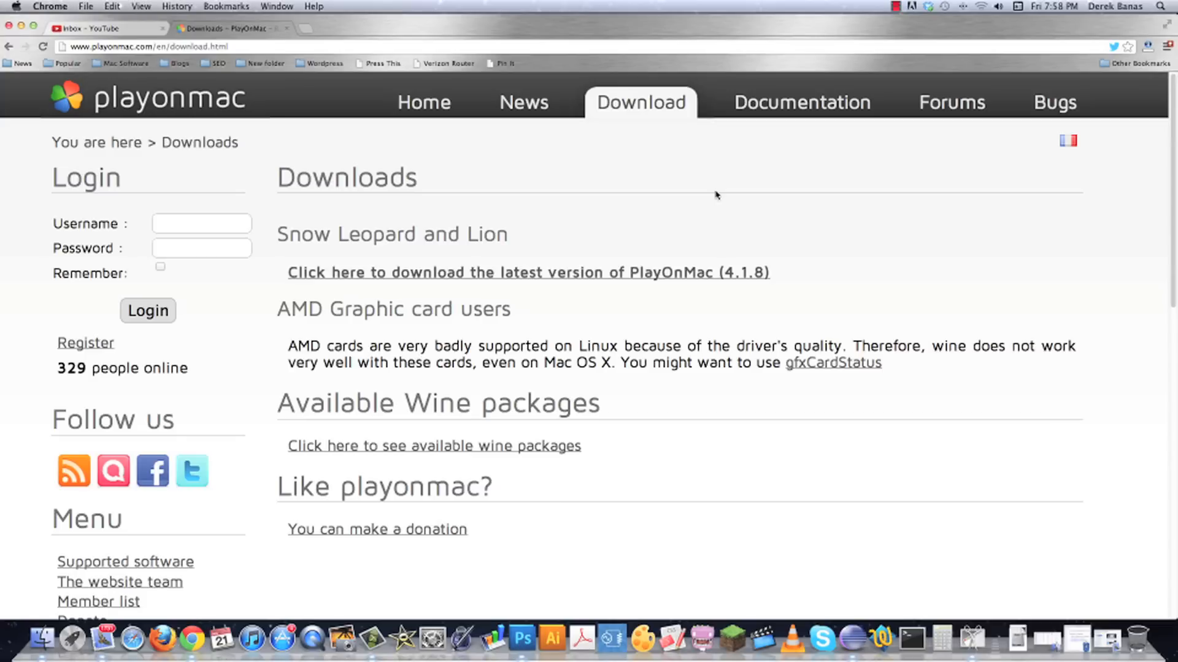
mouse_move(668, 182)
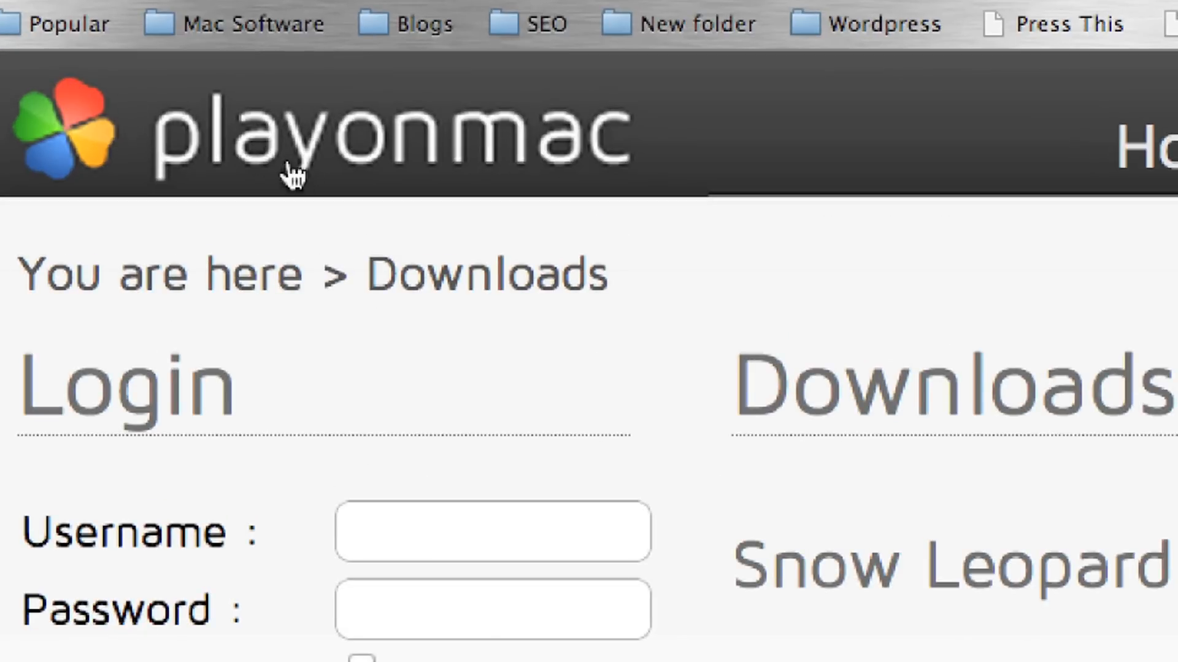
mouse_move(373, 165)
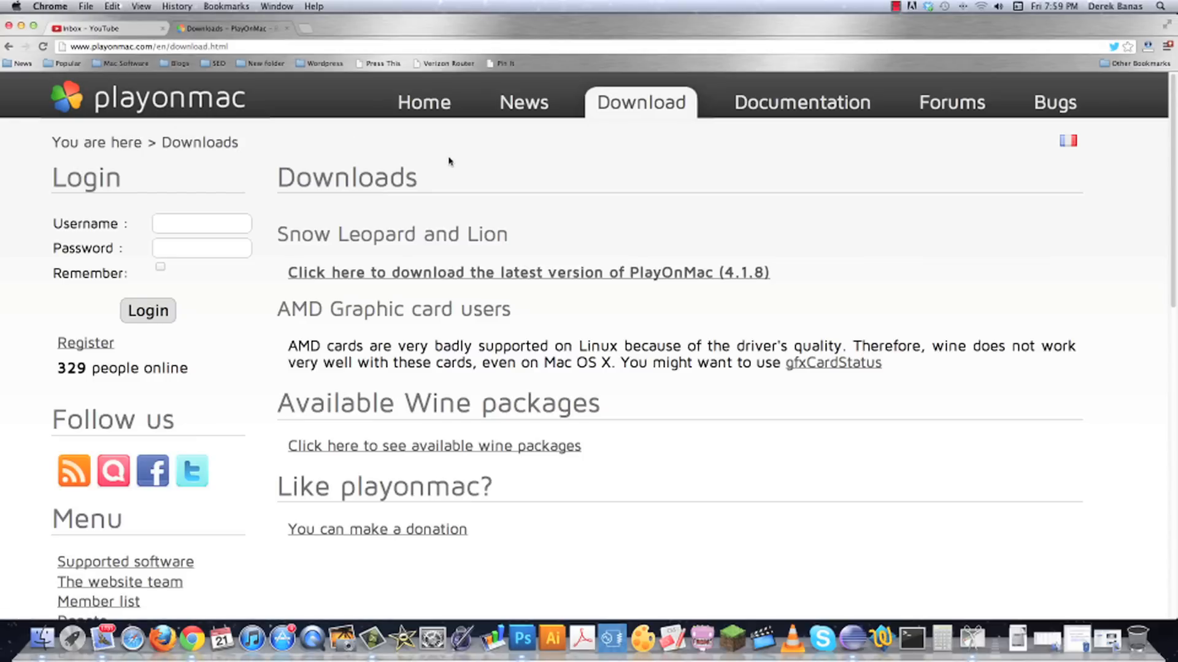
mouse_move(341, 139)
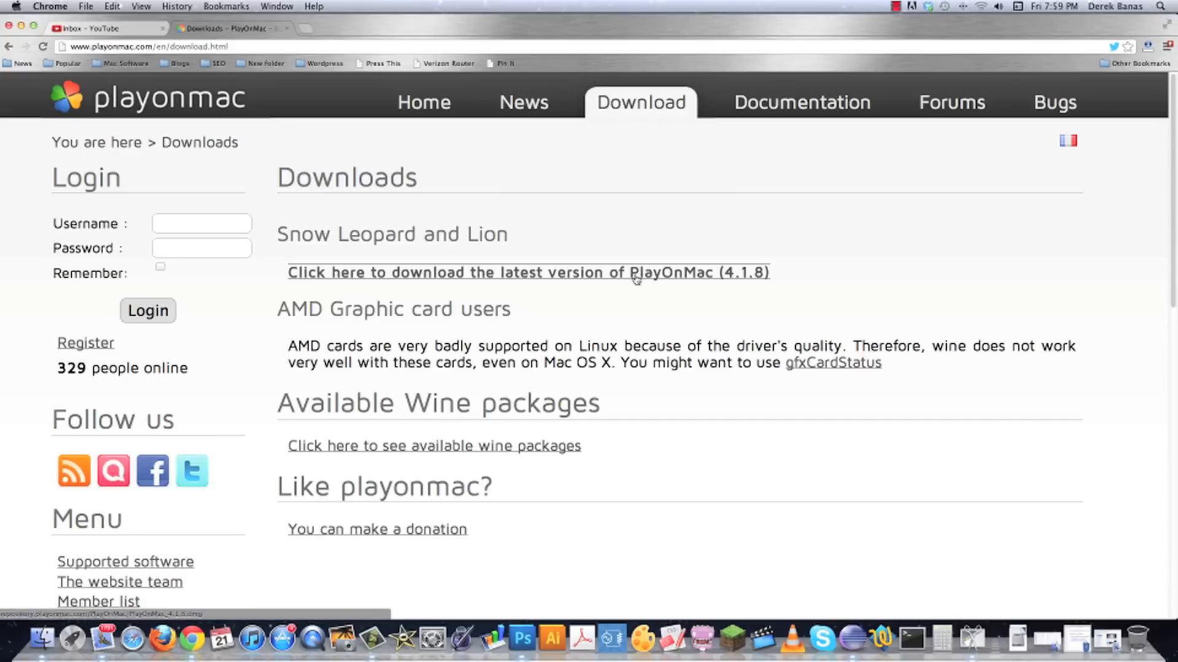
Step: Download the PlayOnMac 4.1.8 disk image from playonmac.com
left_click(528, 272)
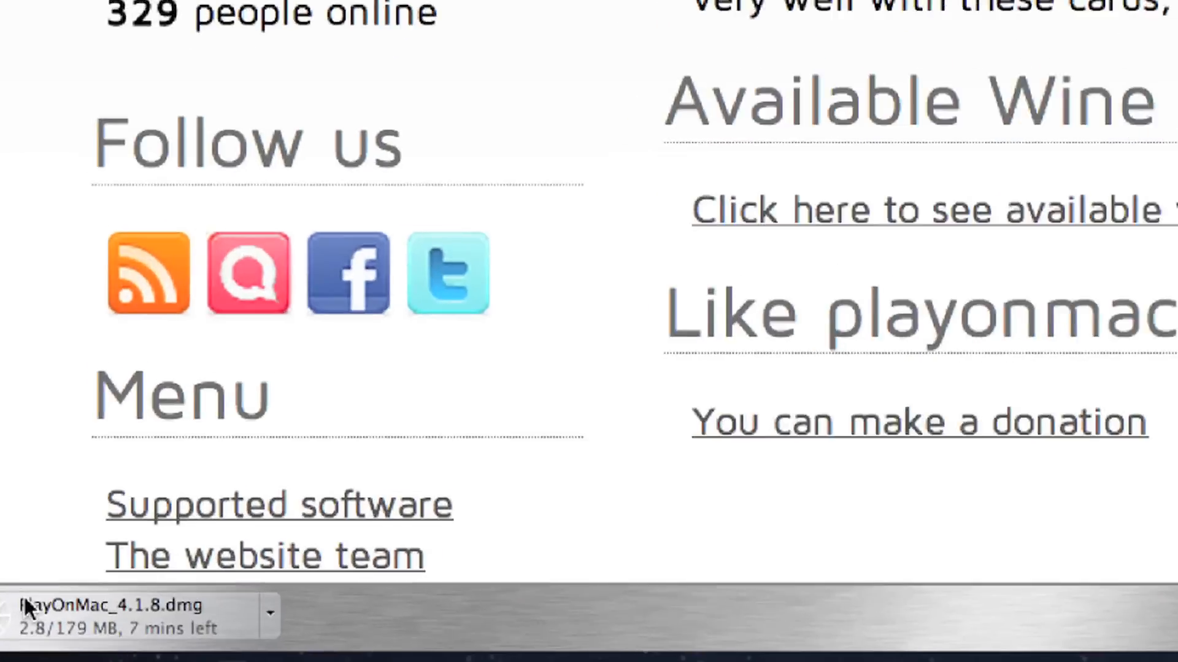
scroll("down", 3)
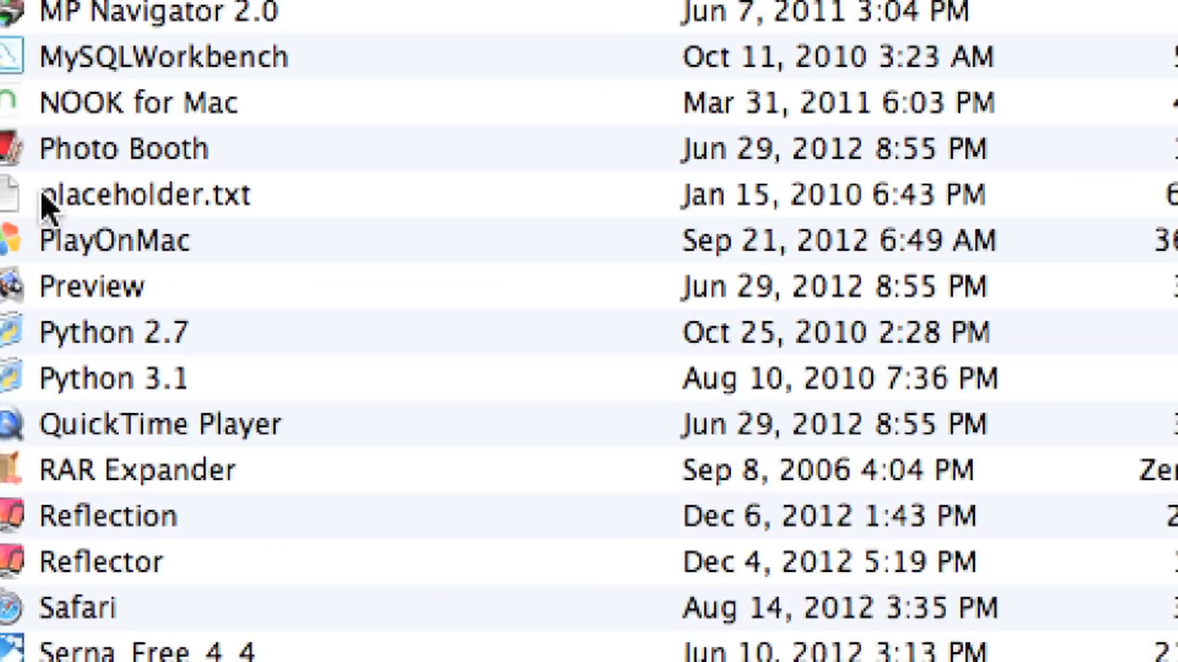
Step: Select PlayOnMac in the Applications list and launch it
left_click(113, 240)
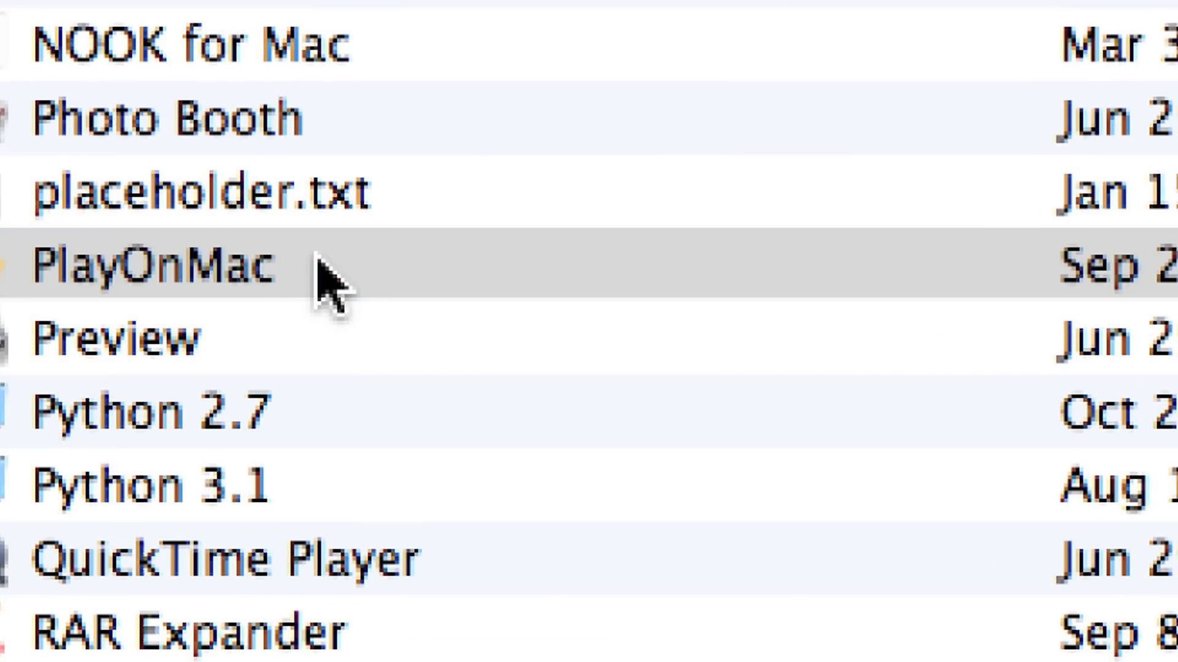
double_click(154, 263)
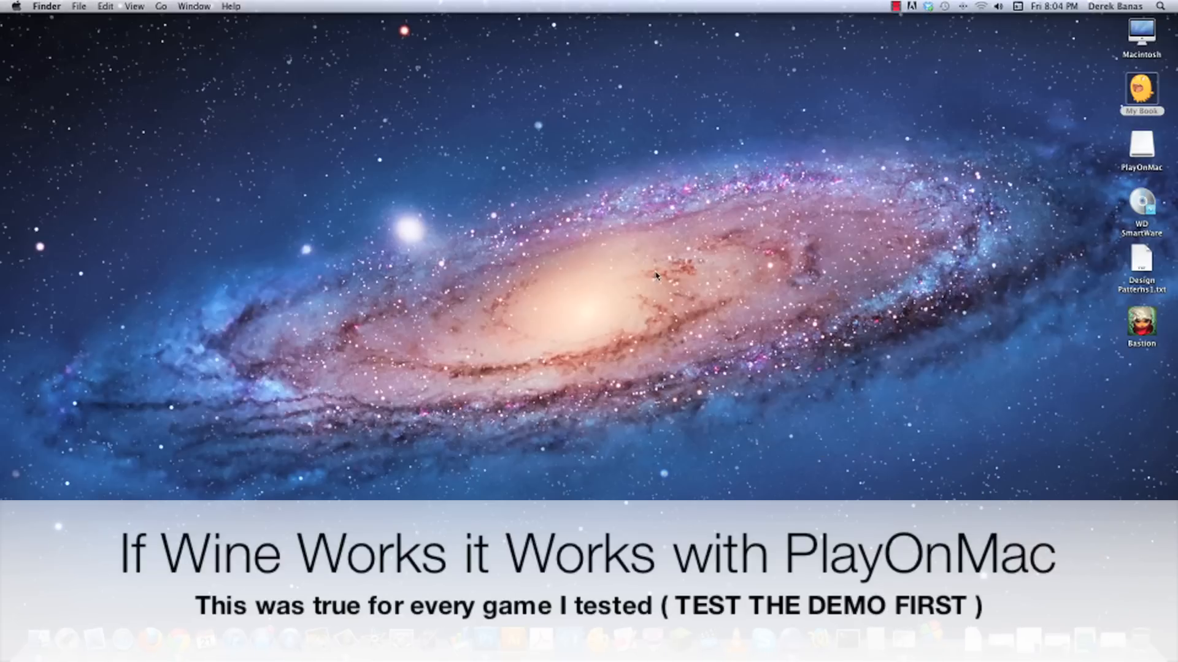
mouse_move(770, 376)
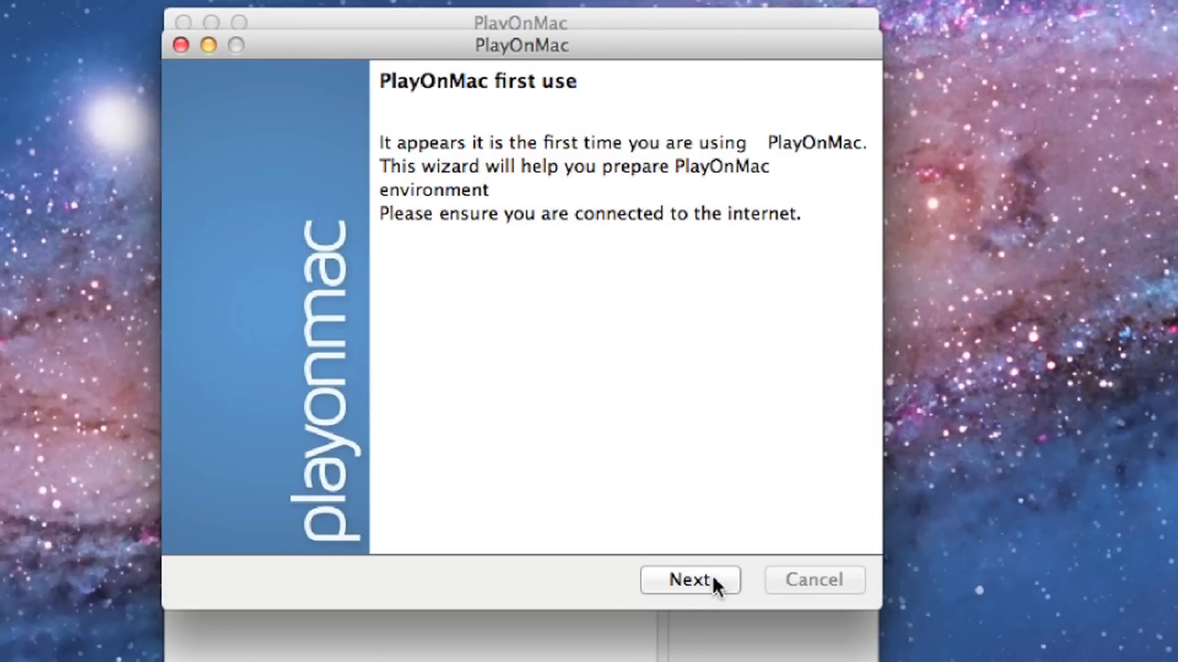
Step: Pass the first-use welcome and let PlayOnMac download XQuartz automatically
left_click(688, 580)
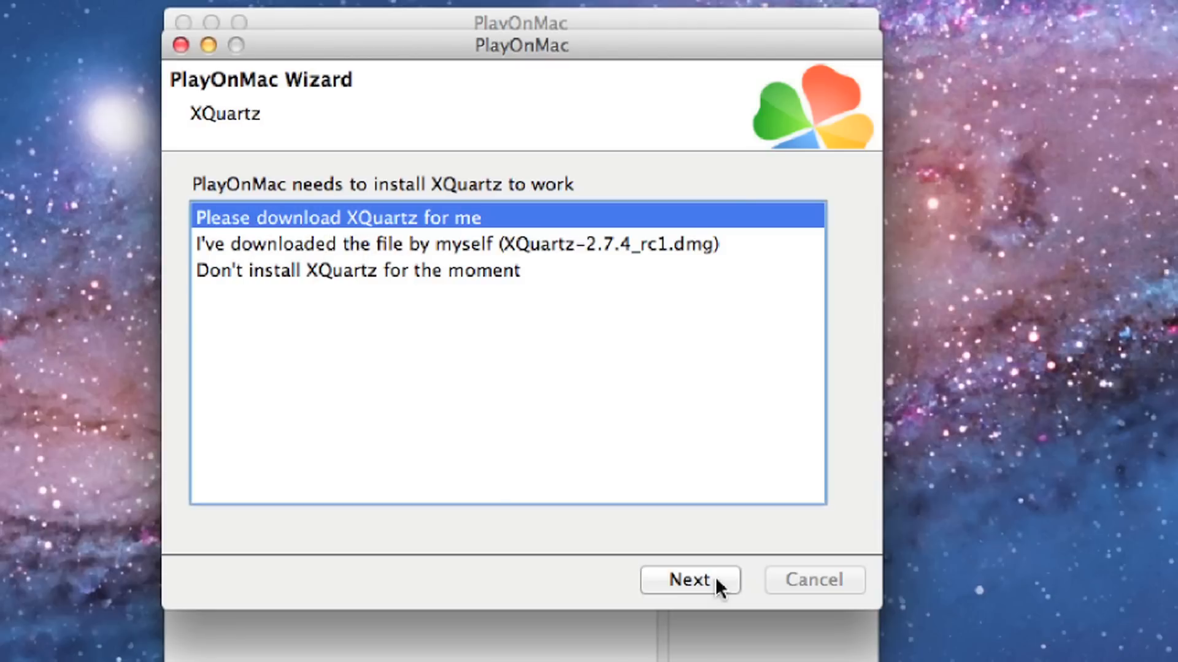
left_click(689, 580)
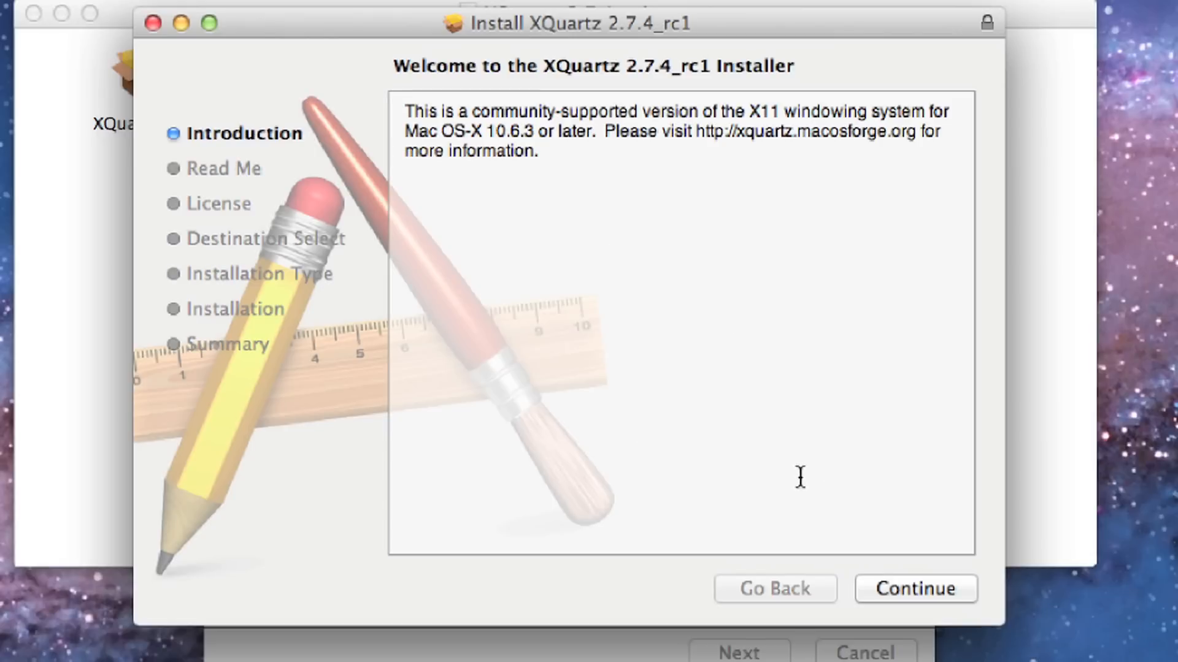
Step: Install XQuartz 2.7.4_rc1 through introduction, read me and license, then close
left_click(914, 588)
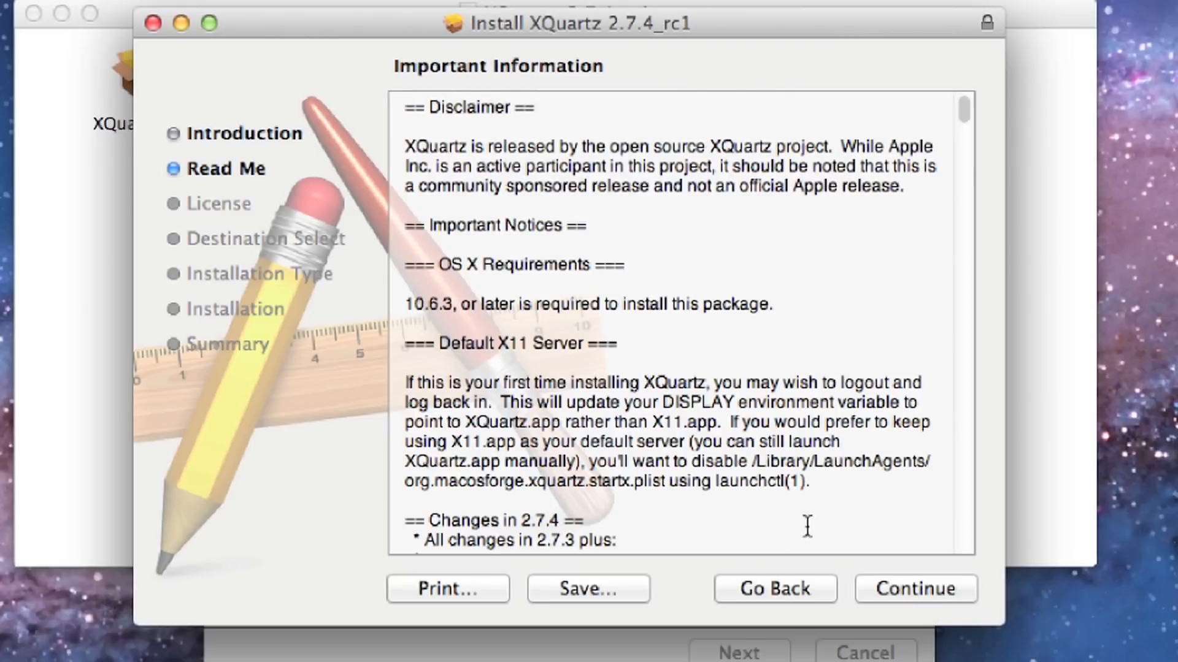
left_click(915, 588)
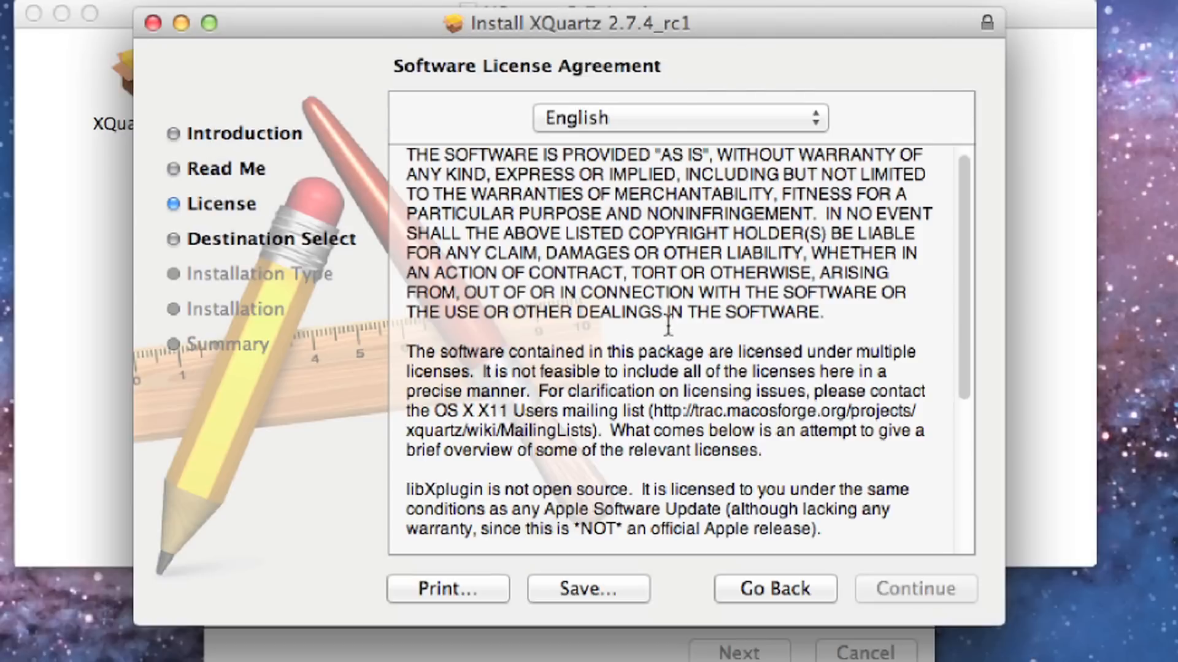
left_click(914, 588)
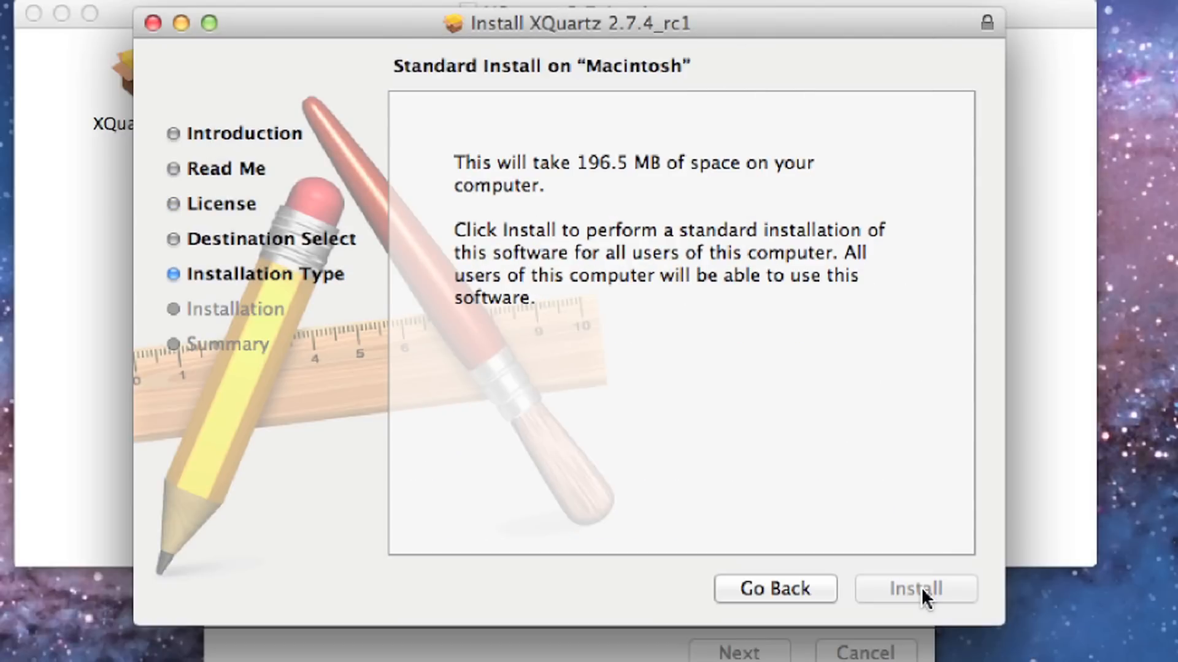
left_click(914, 588)
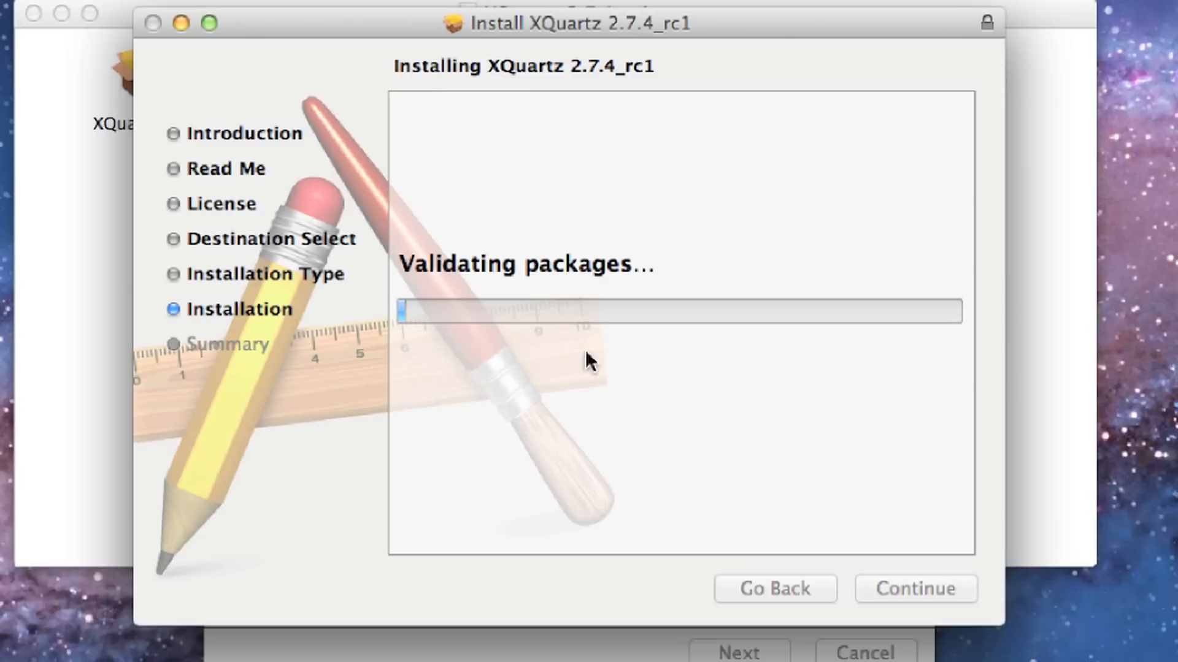
mouse_move(588, 377)
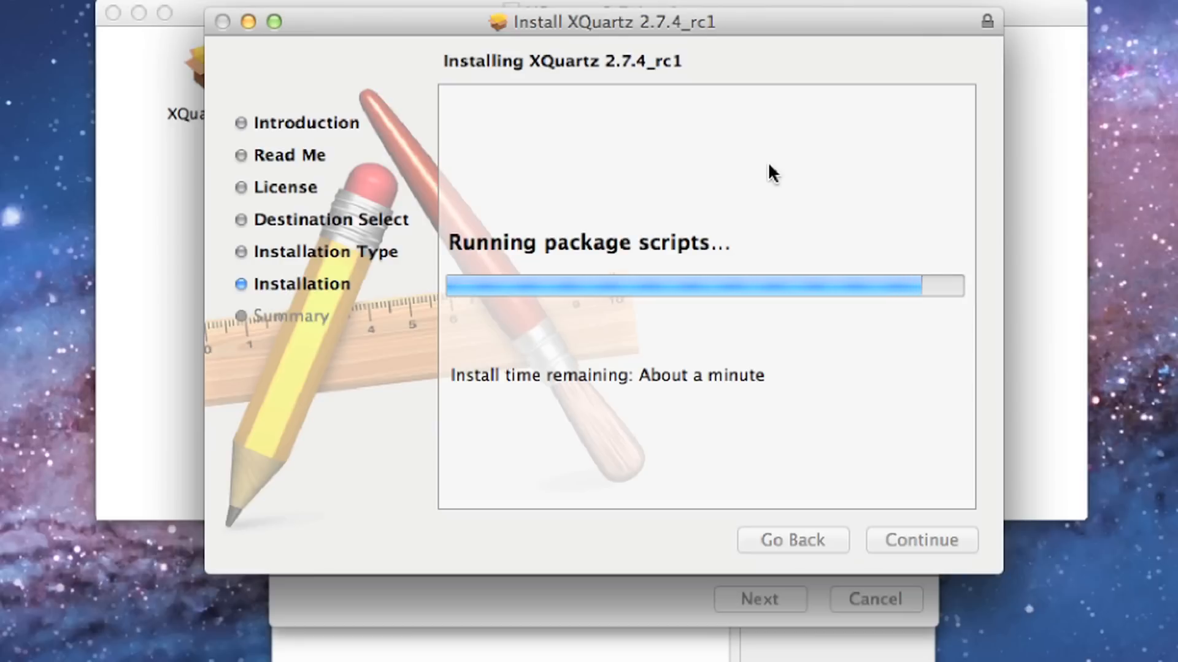
mouse_move(740, 199)
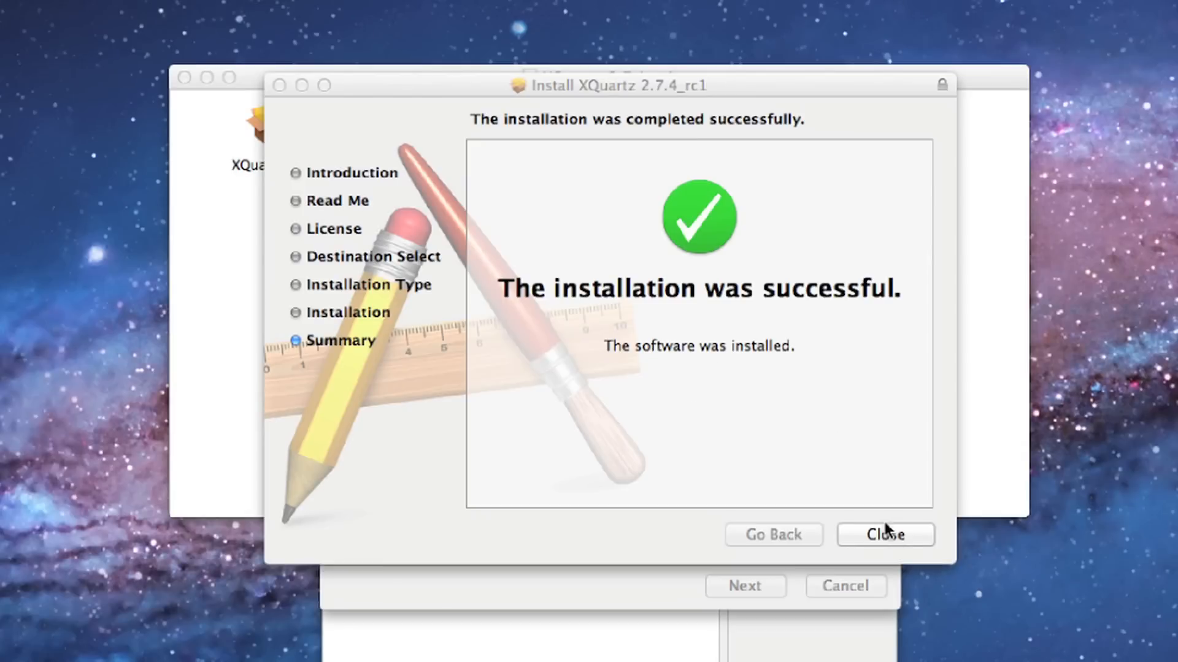
left_click(884, 534)
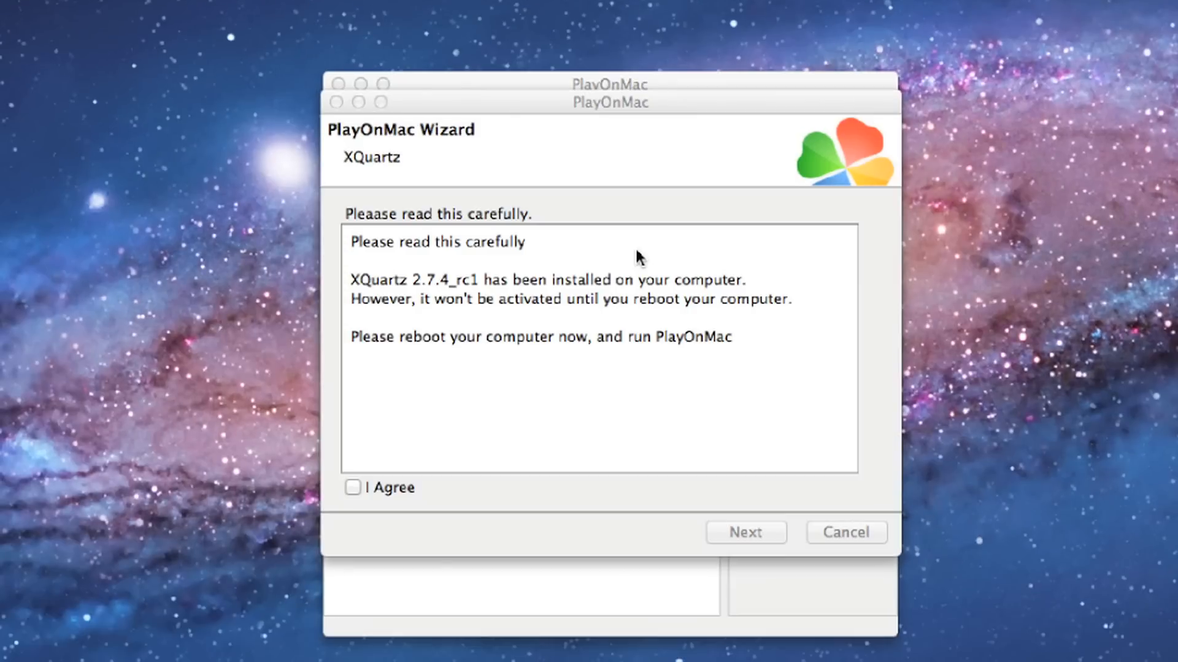
mouse_move(435, 213)
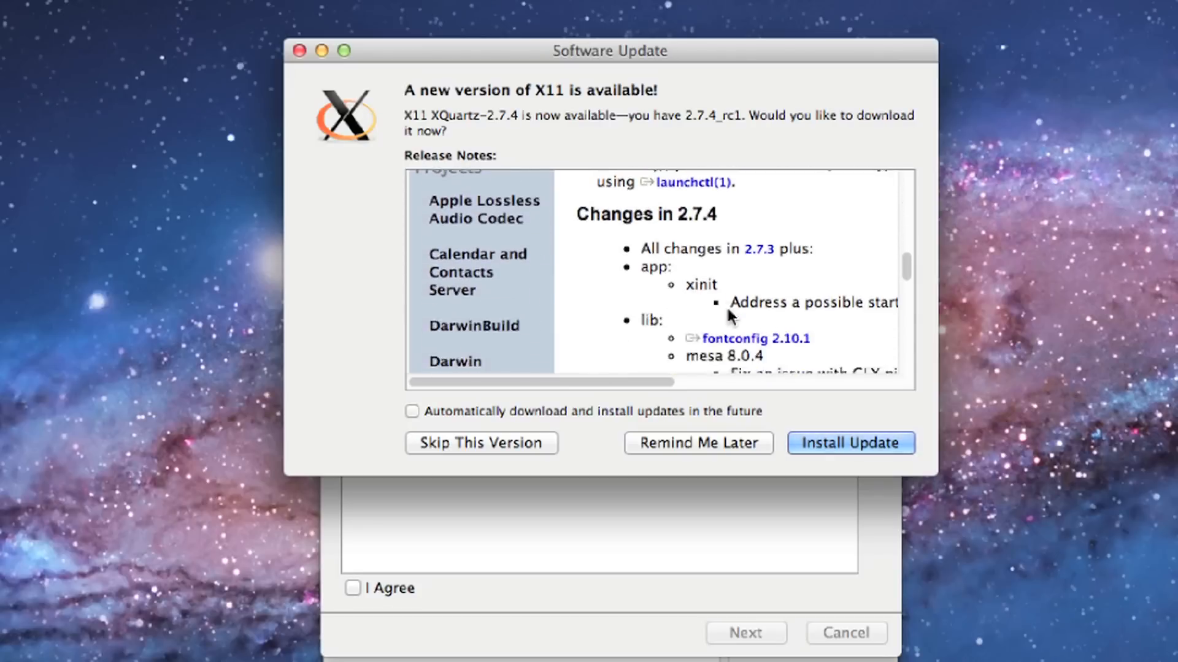
Step: Install the XQuartz 2.7.4 update, agreeing to its license, then close the installer
left_click(850, 442)
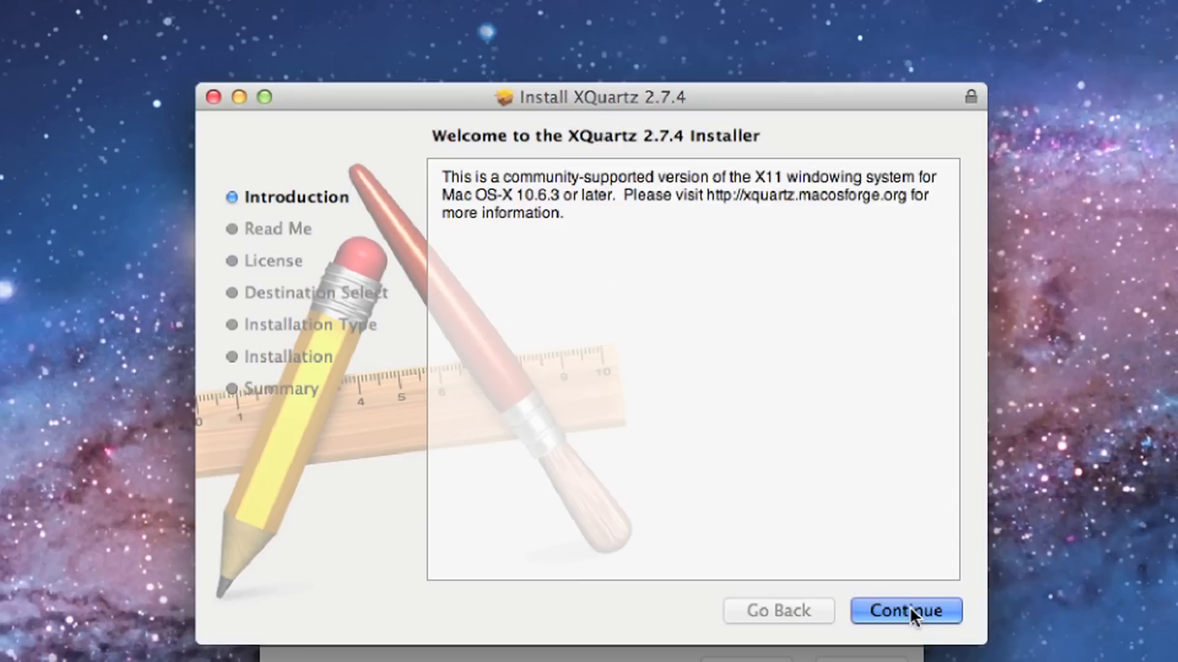
left_click(906, 611)
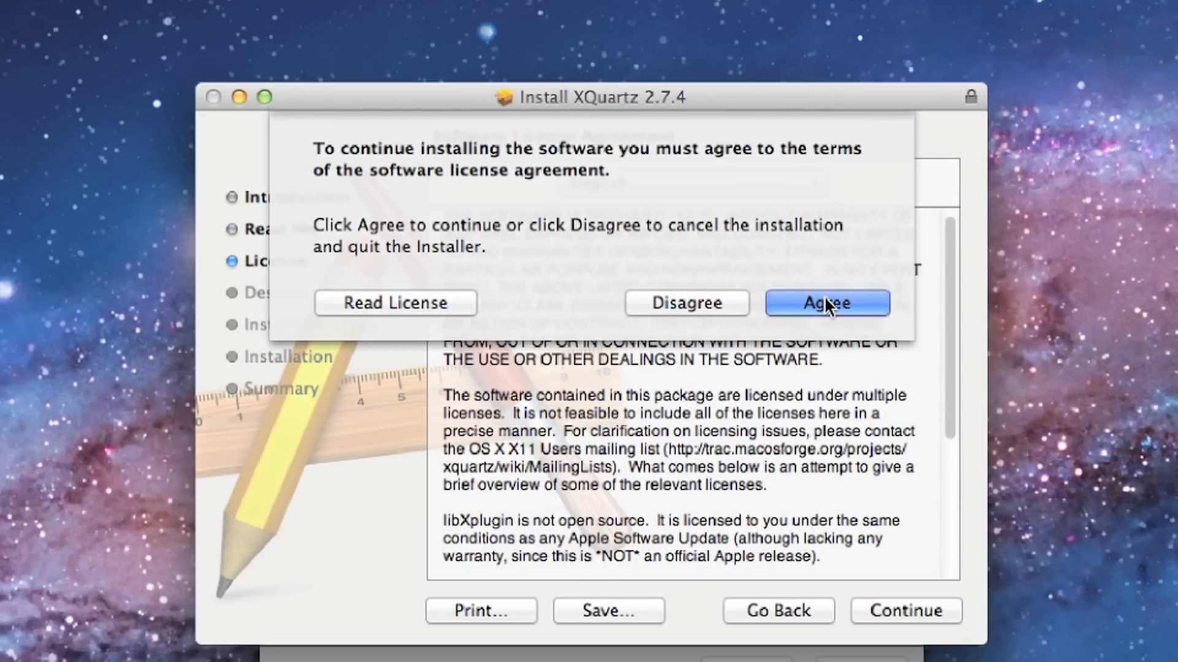
left_click(824, 302)
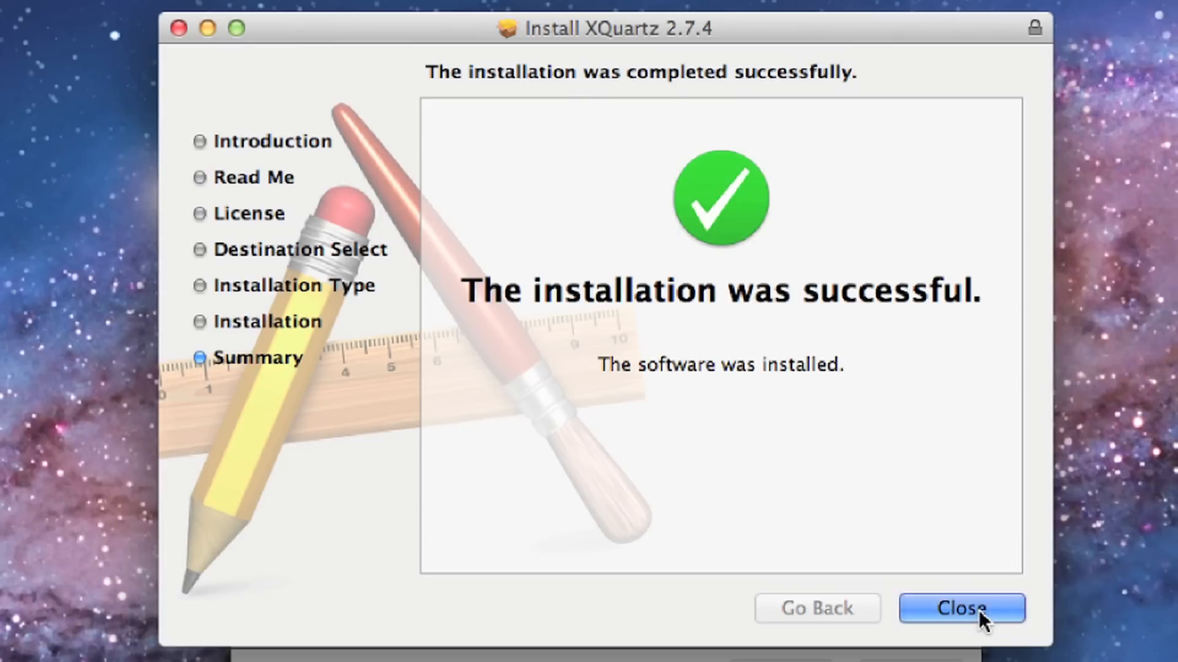
left_click(962, 609)
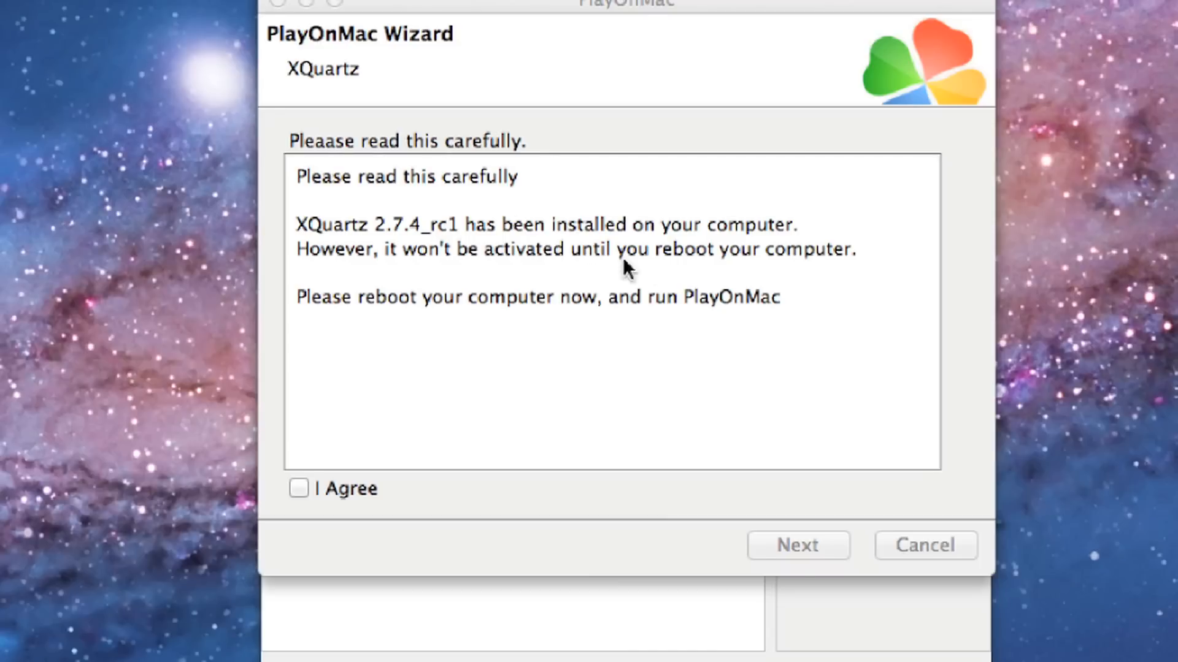
Step: Agree to the XQuartz reboot notice and finish the PlayOnMac wizard
left_click(298, 489)
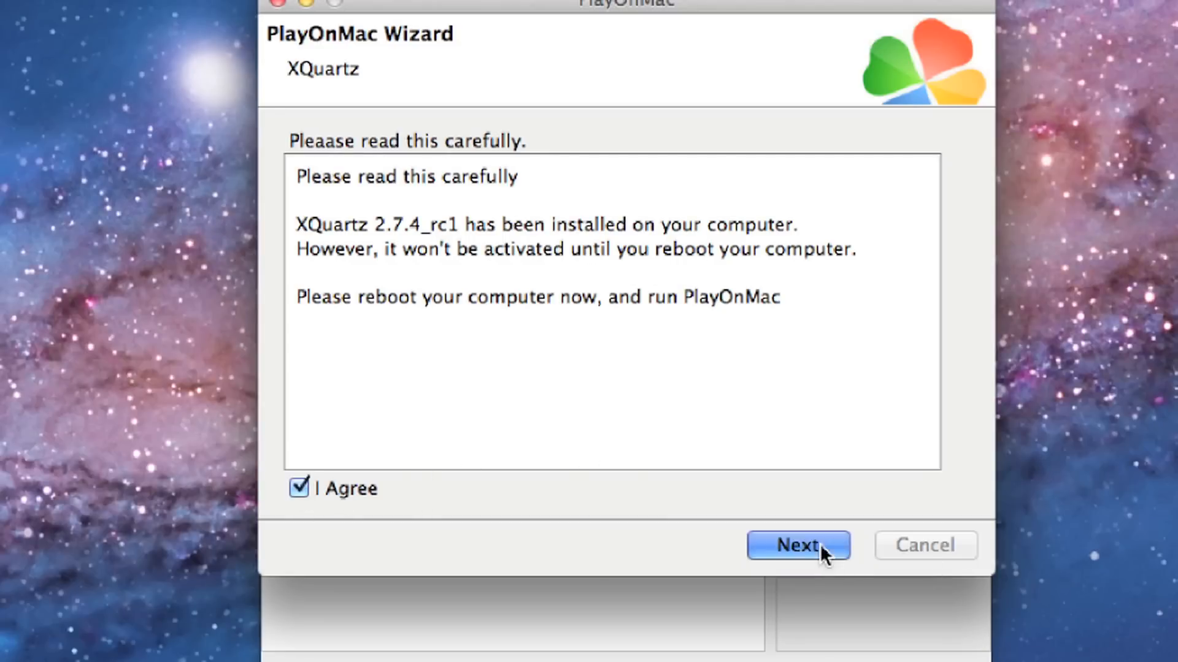
left_click(797, 546)
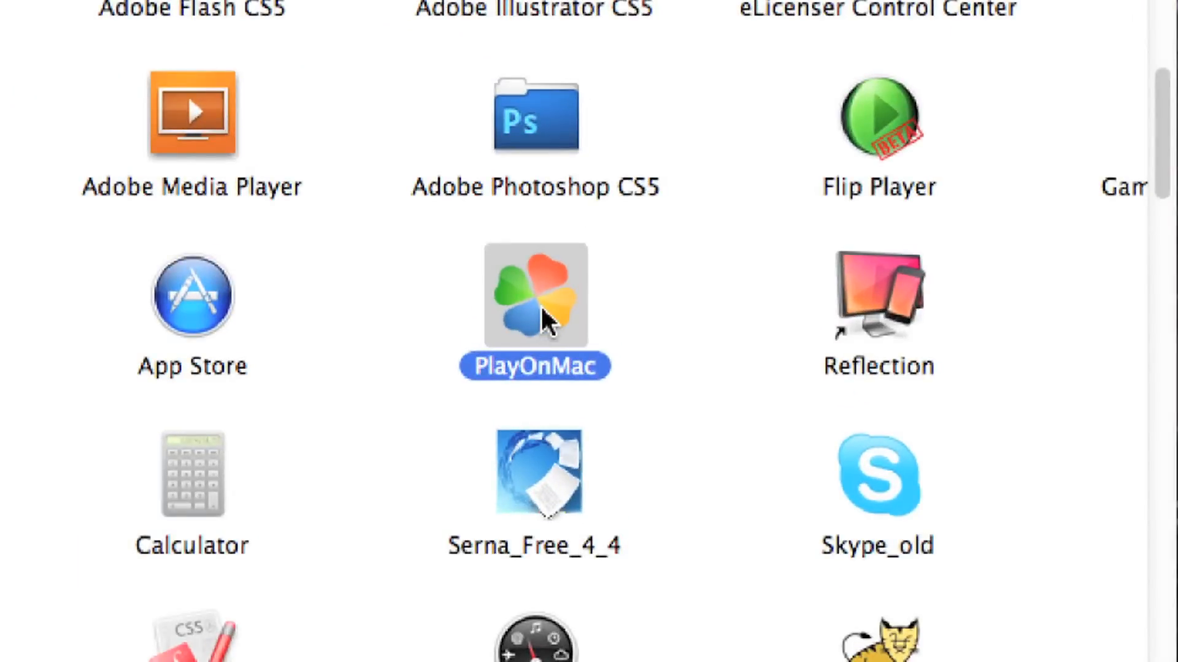
mouse_move(665, 293)
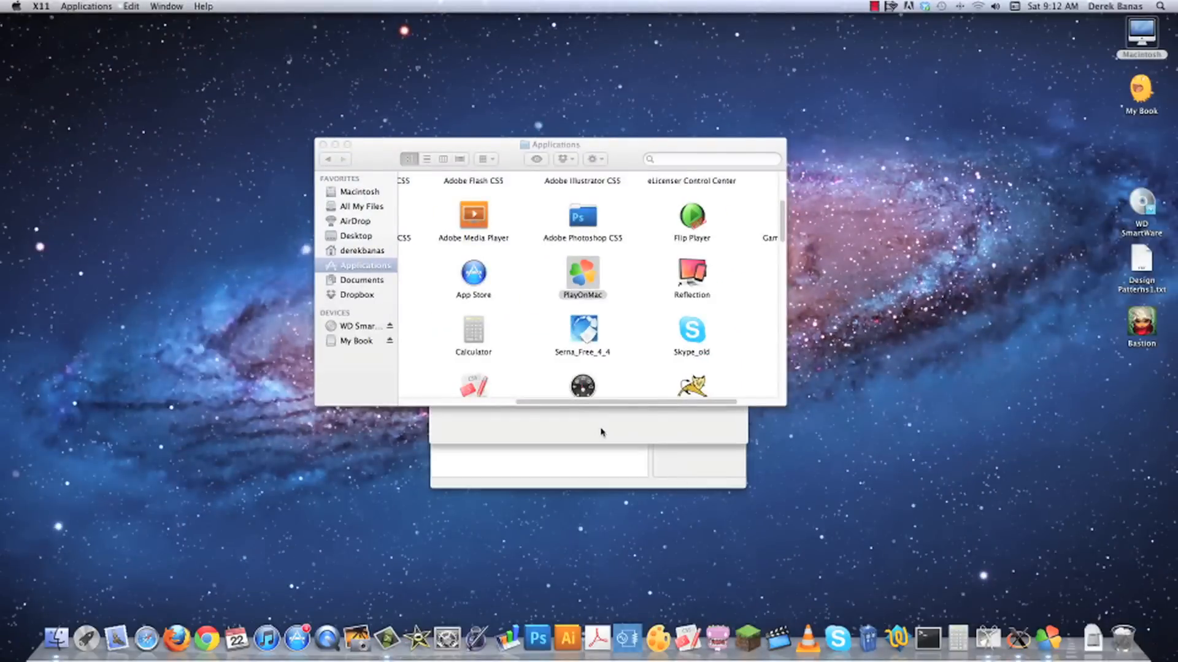
Step: Relaunch PlayOnMac from the Applications icon view
double_click(583, 277)
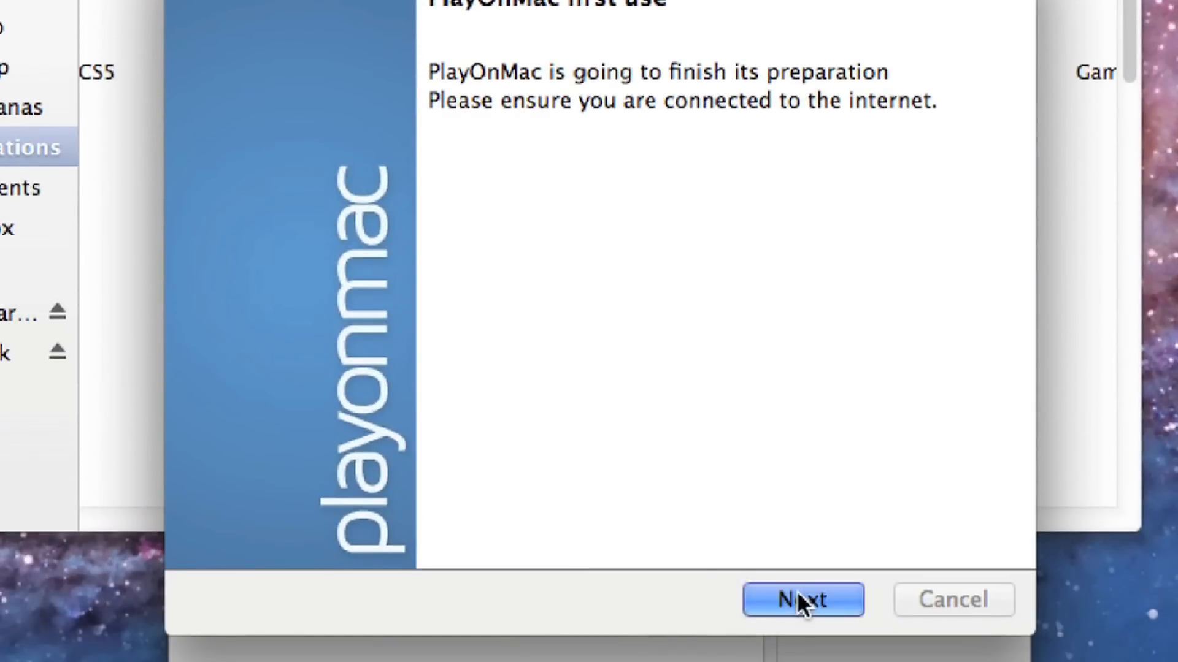
Step: Accept and install the Microsoft fonts, then finish first-use preparation
left_click(803, 599)
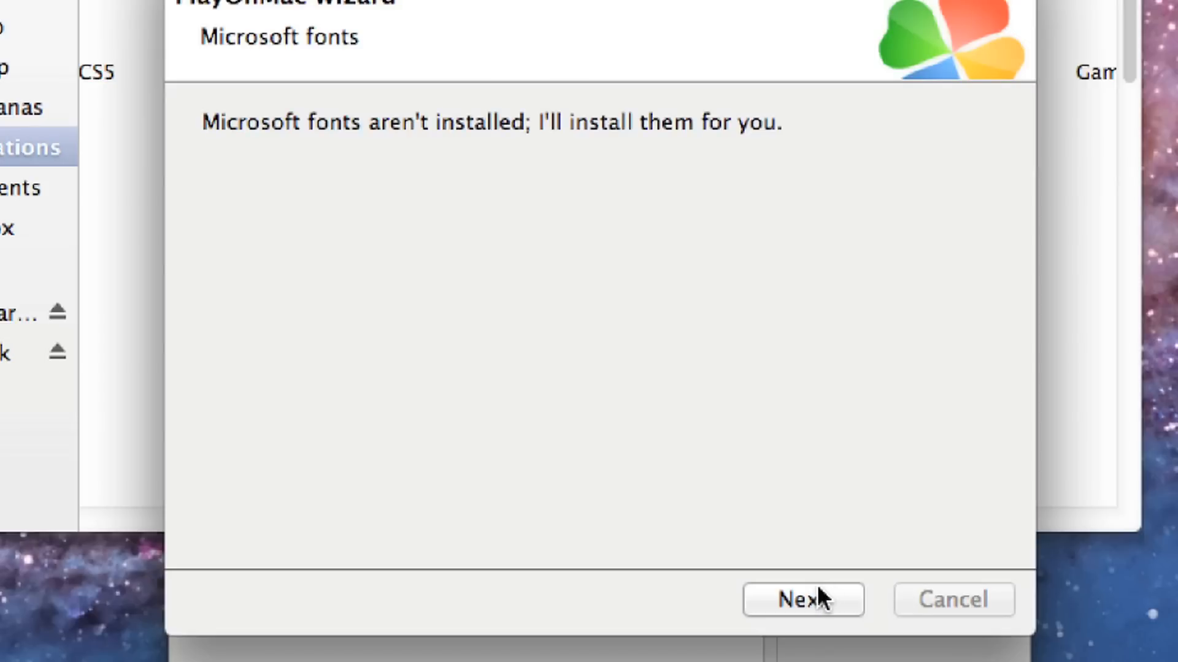
left_click(803, 599)
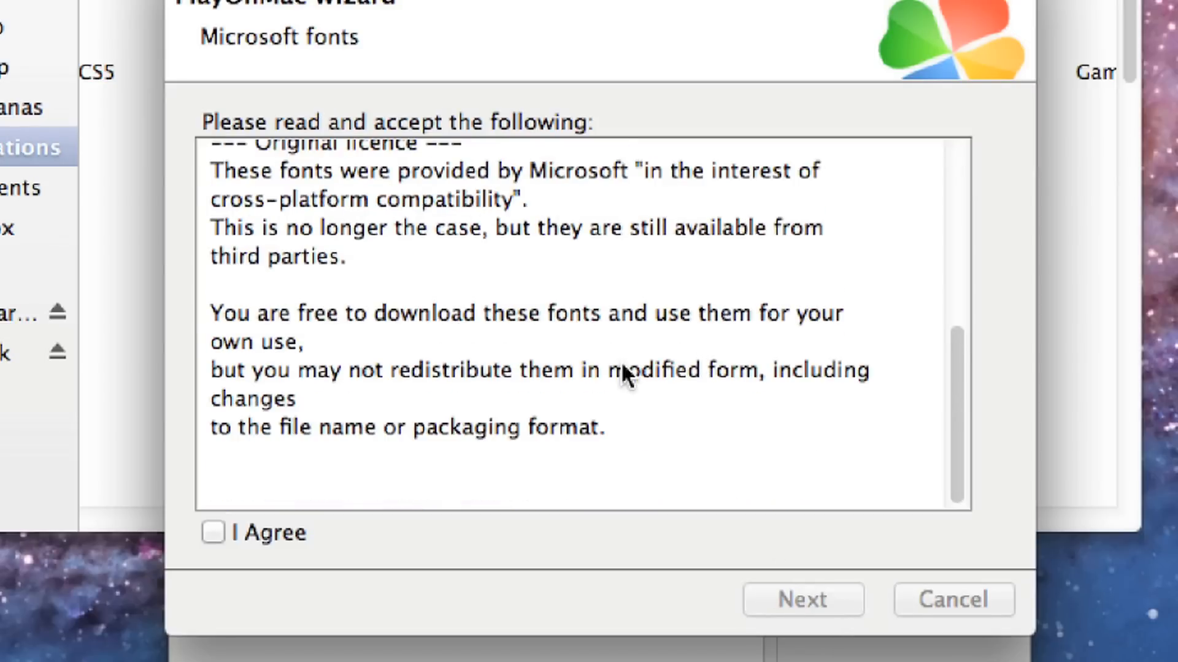
left_click(213, 533)
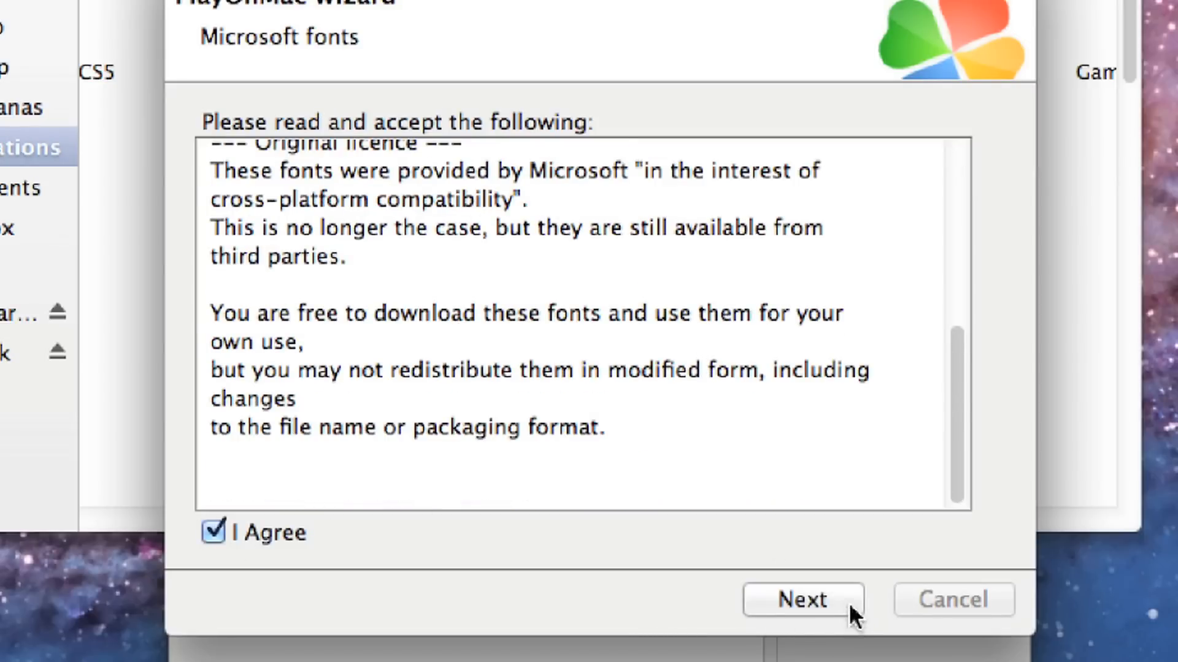
left_click(803, 599)
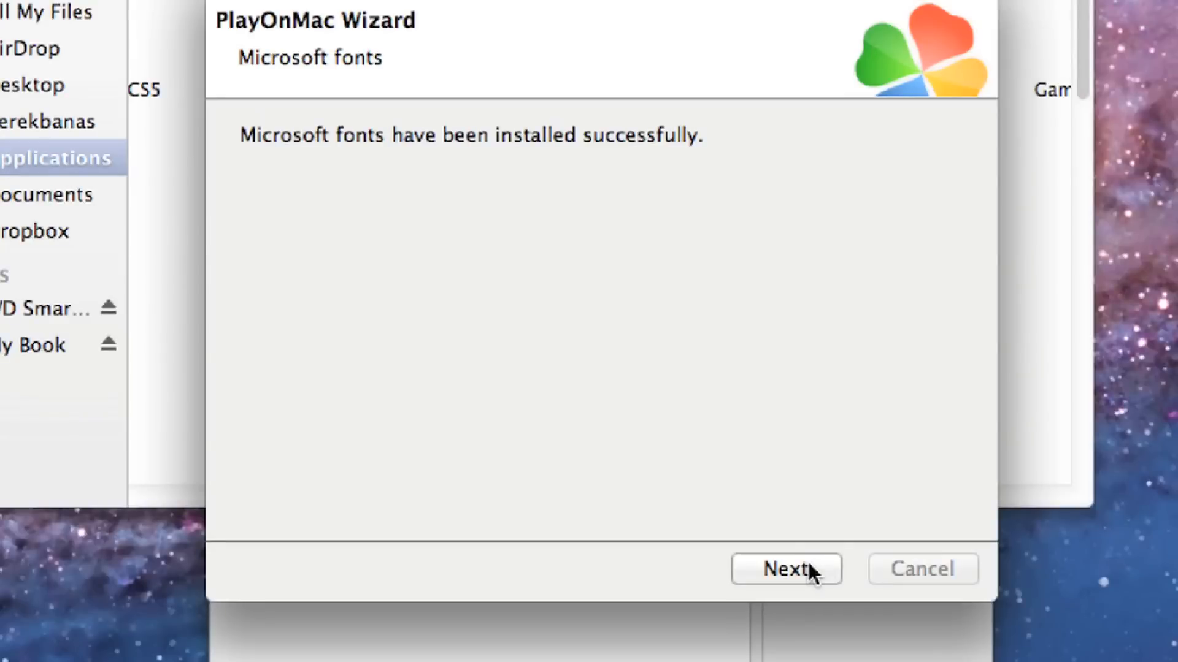
left_click(786, 569)
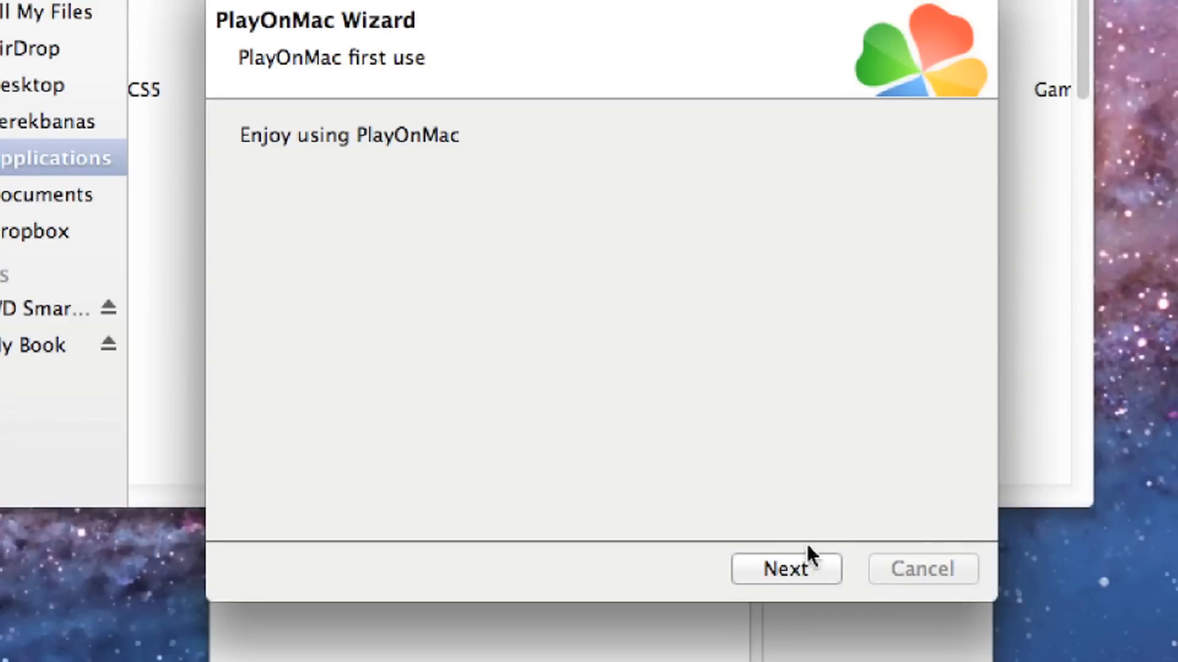
left_click(784, 568)
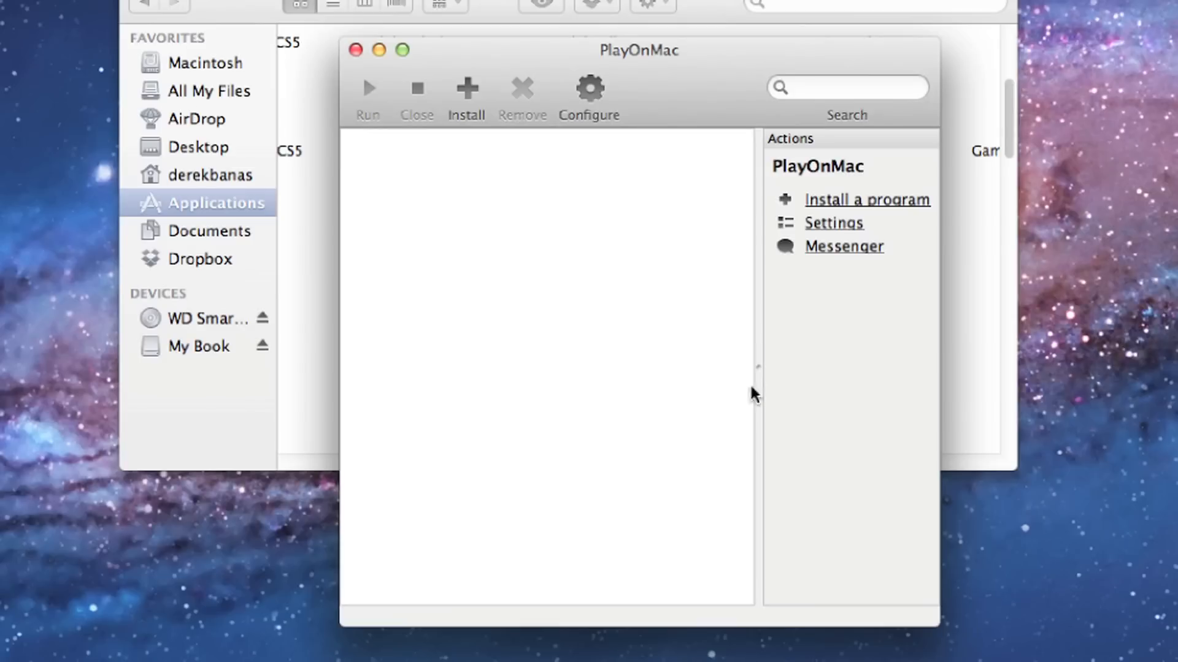
mouse_move(867, 203)
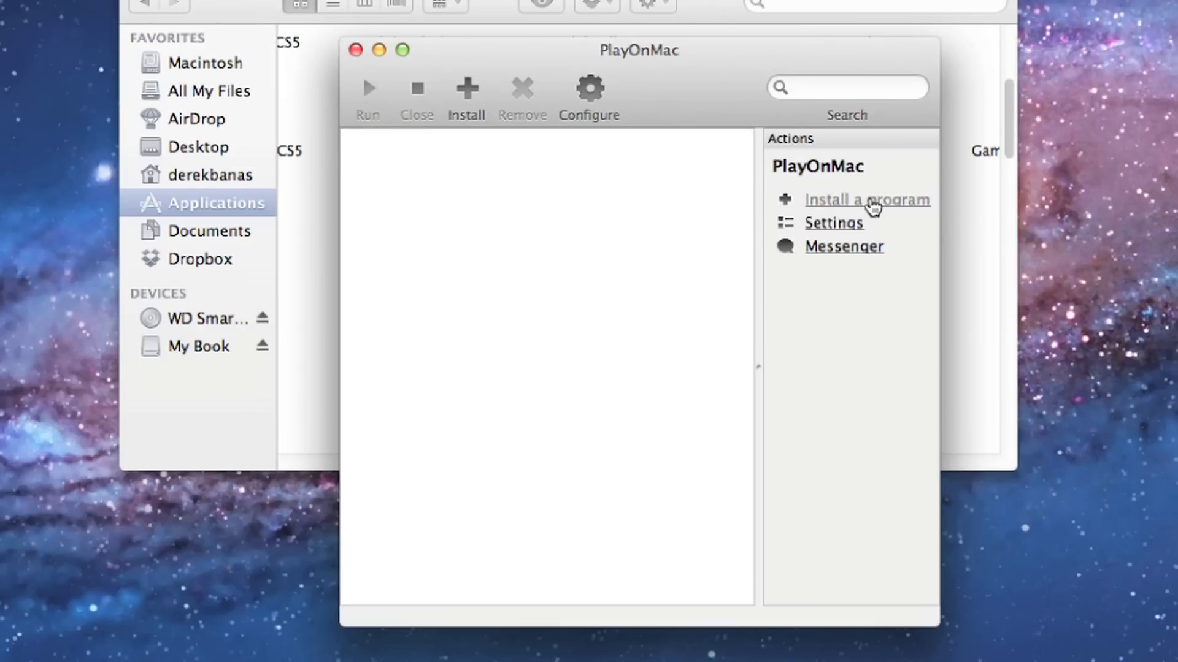
Step: Search the install catalogue for 'steam', choose Steam, and acknowledge the notice
left_click(867, 200)
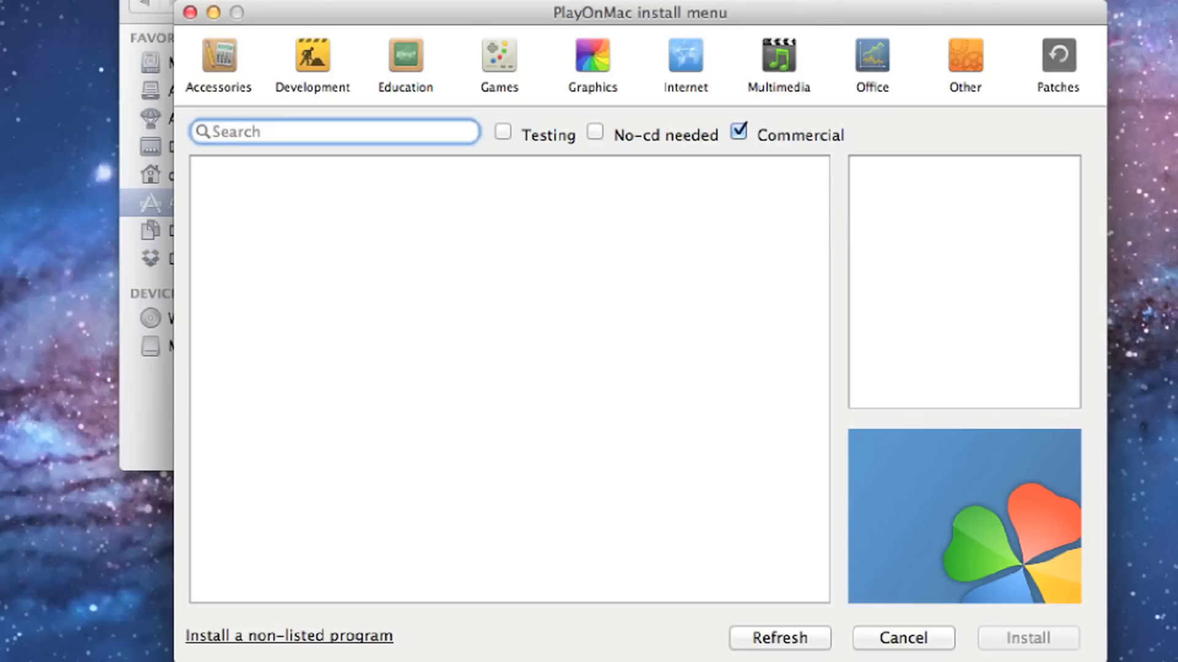
type("steam")
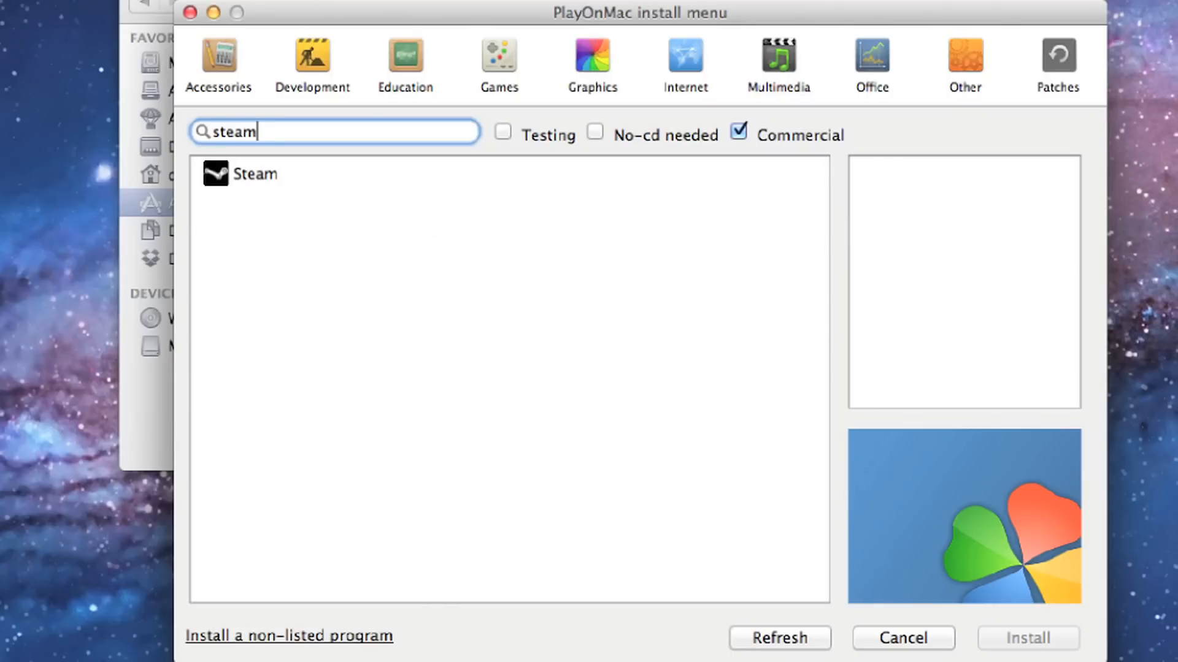
left_click(1027, 638)
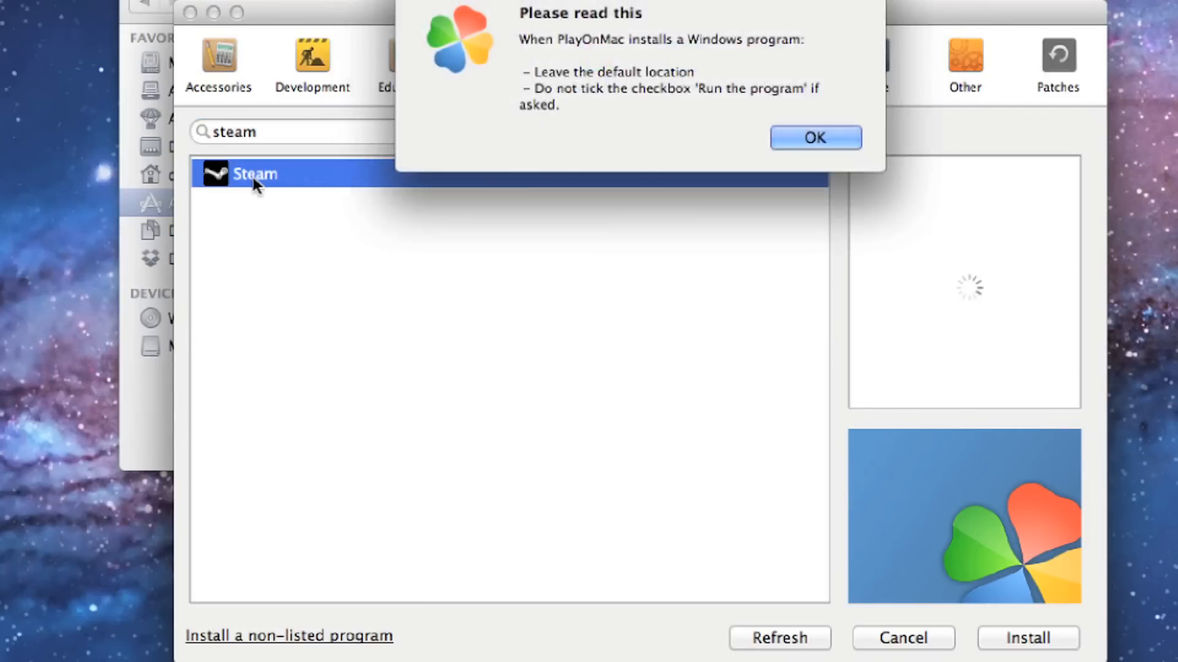
left_click(814, 138)
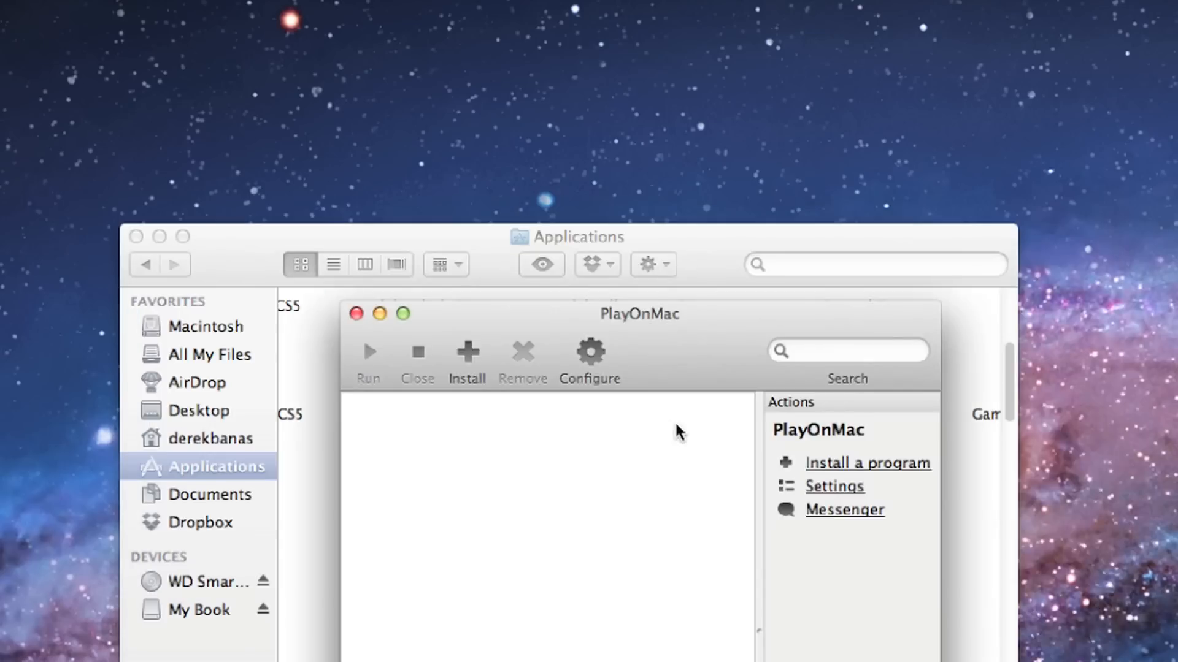
Step: Begin the Steam installation and install Wine Mono when prompted
left_click(866, 463)
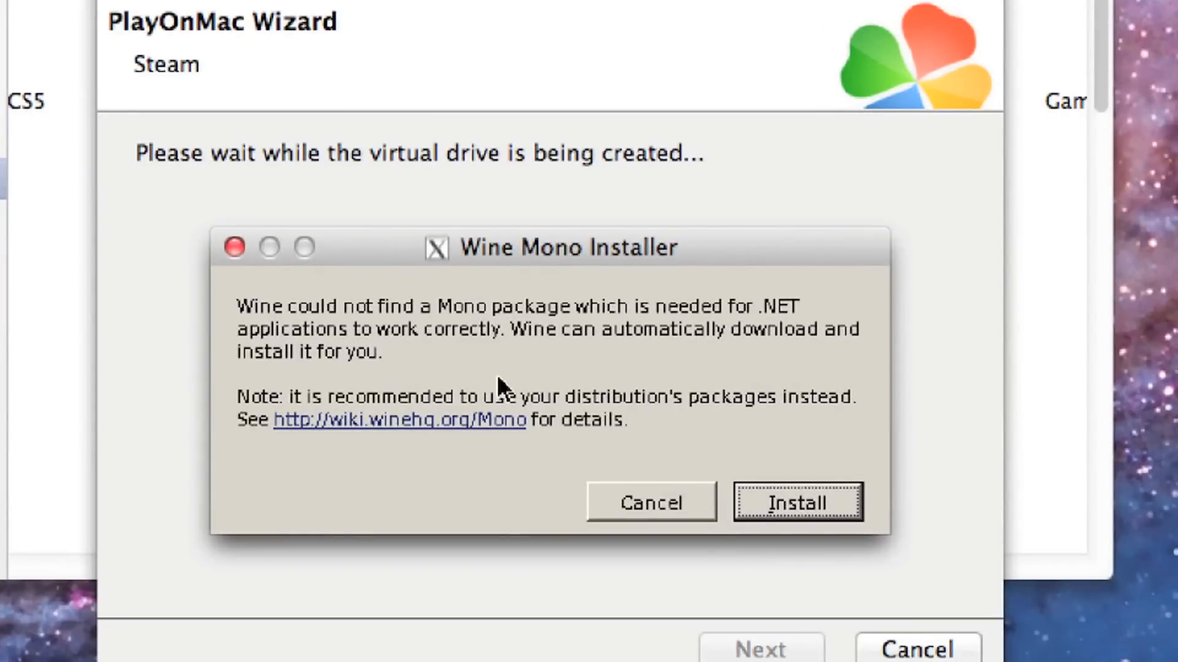
left_click(797, 501)
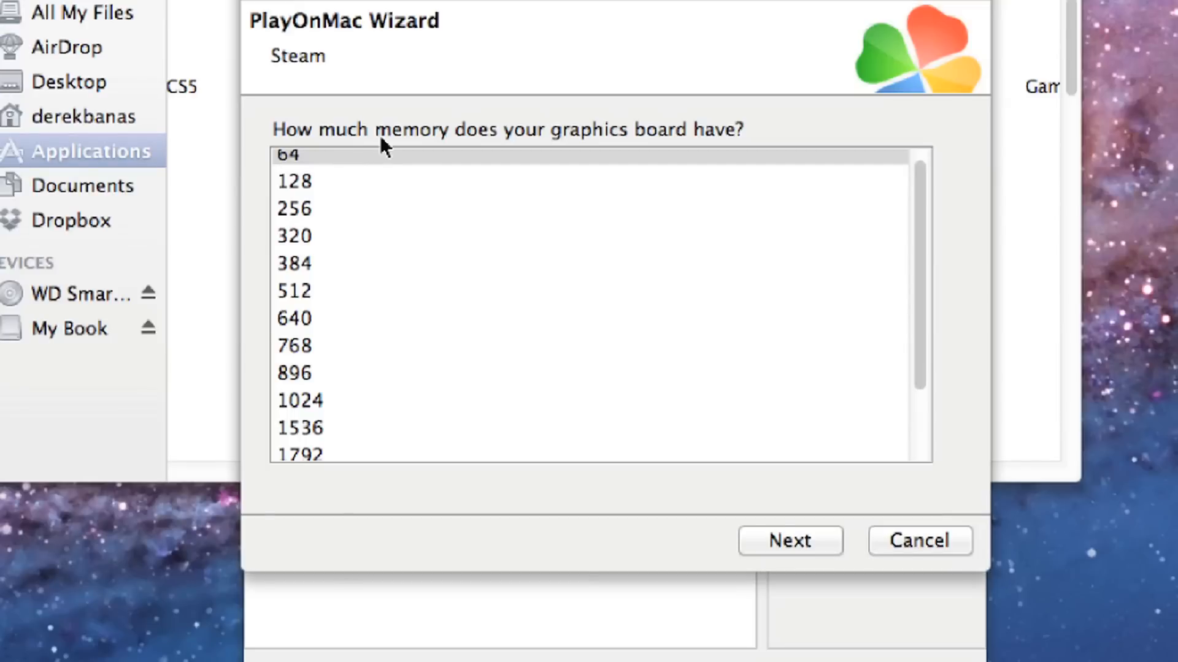
mouse_move(663, 148)
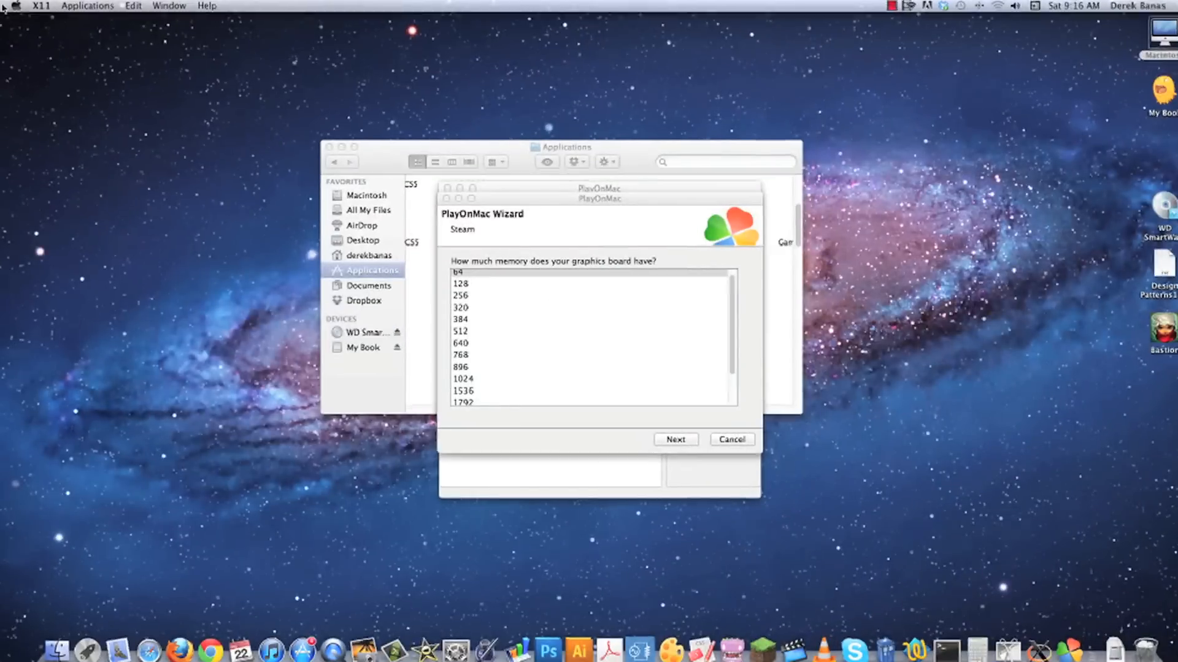
Step: Check About This Mac's More Info to confirm 256 MB of graphics memory
left_click(10, 7)
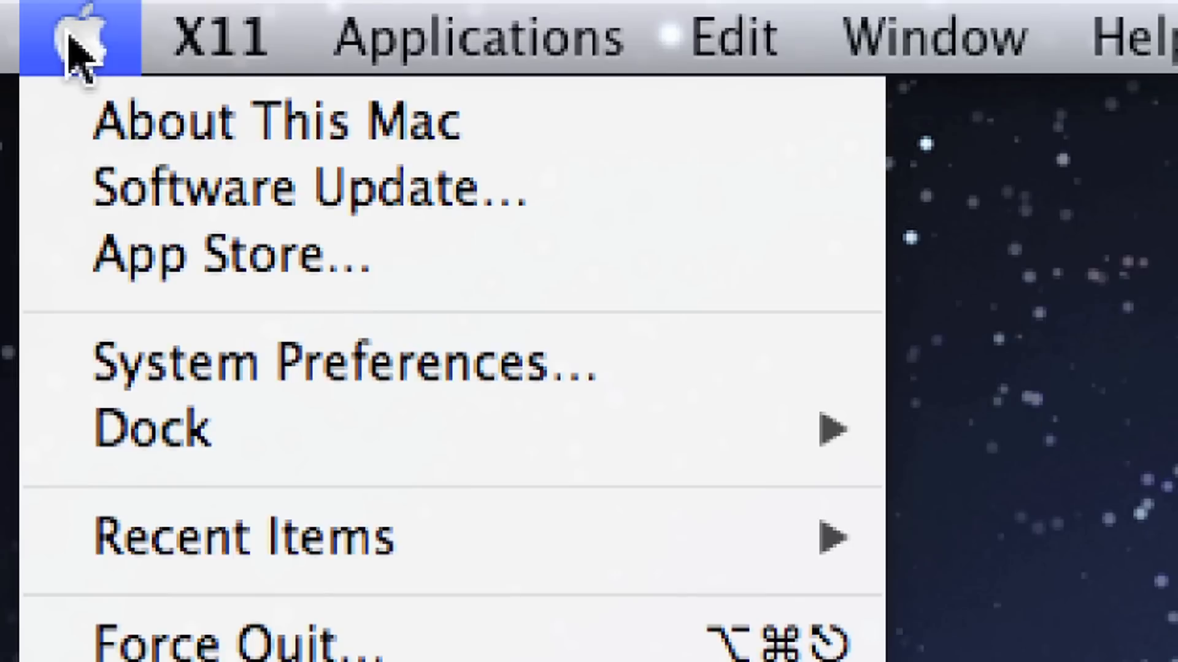
left_click(276, 120)
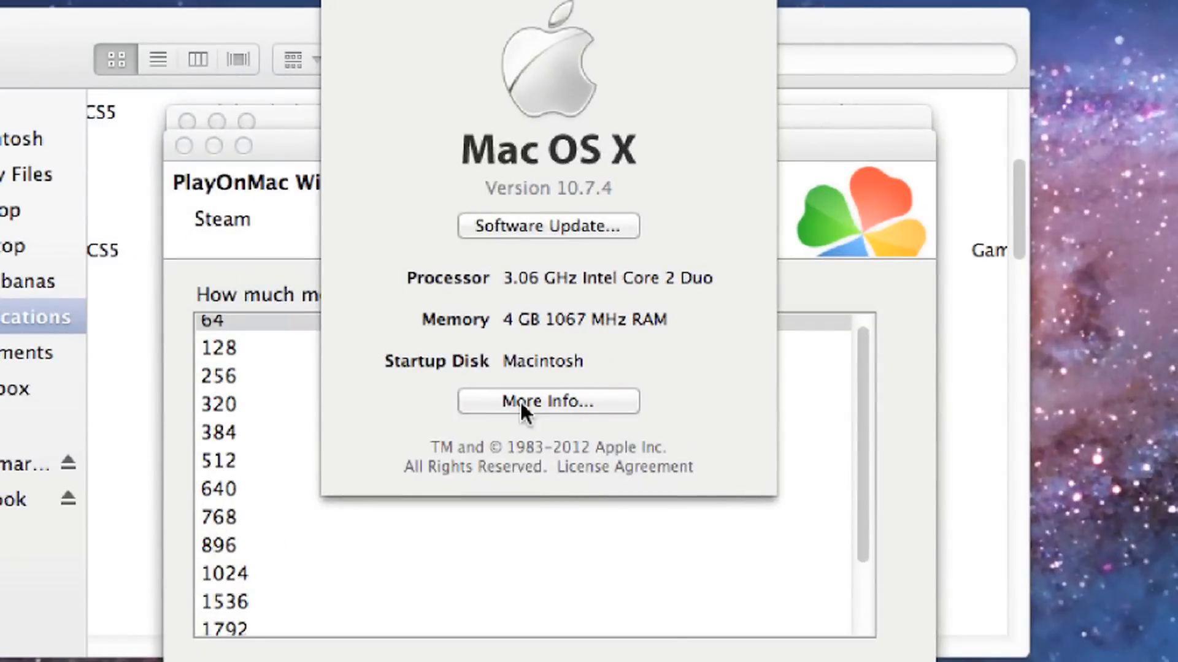
left_click(548, 401)
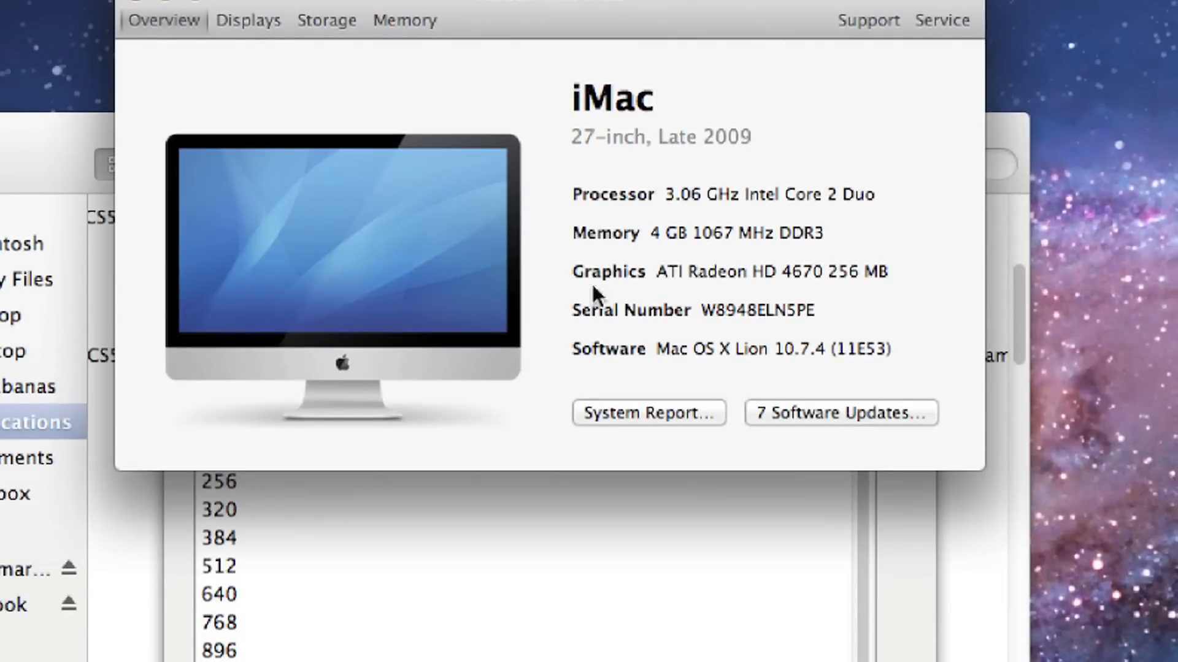
mouse_move(870, 294)
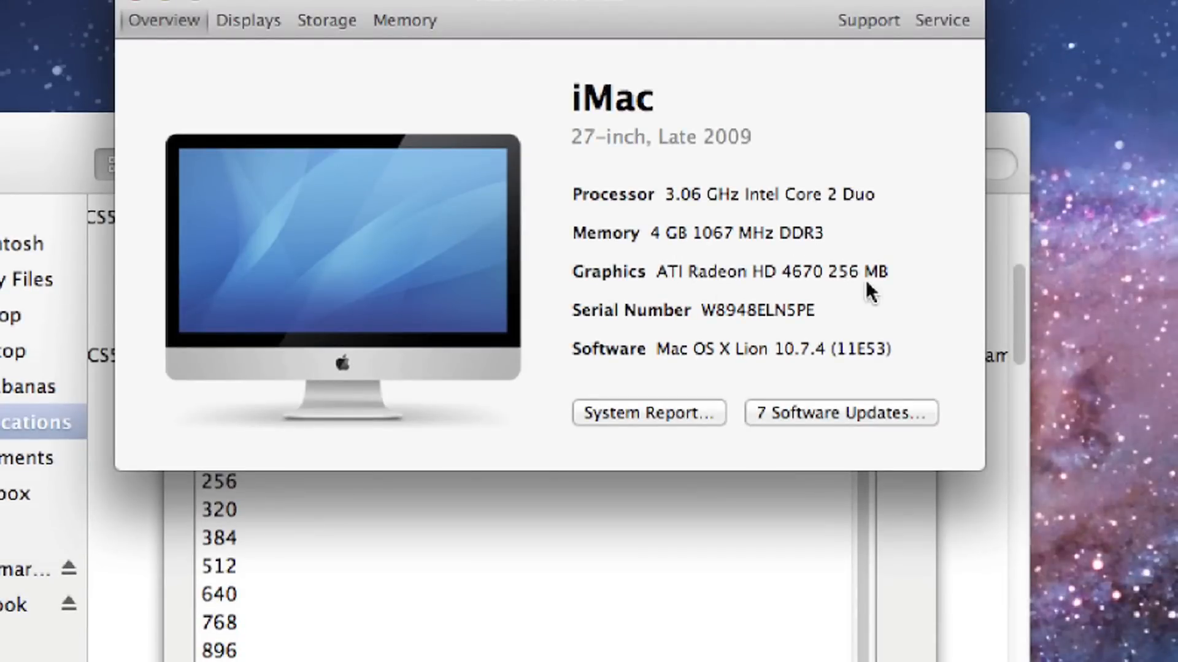
mouse_move(519, 259)
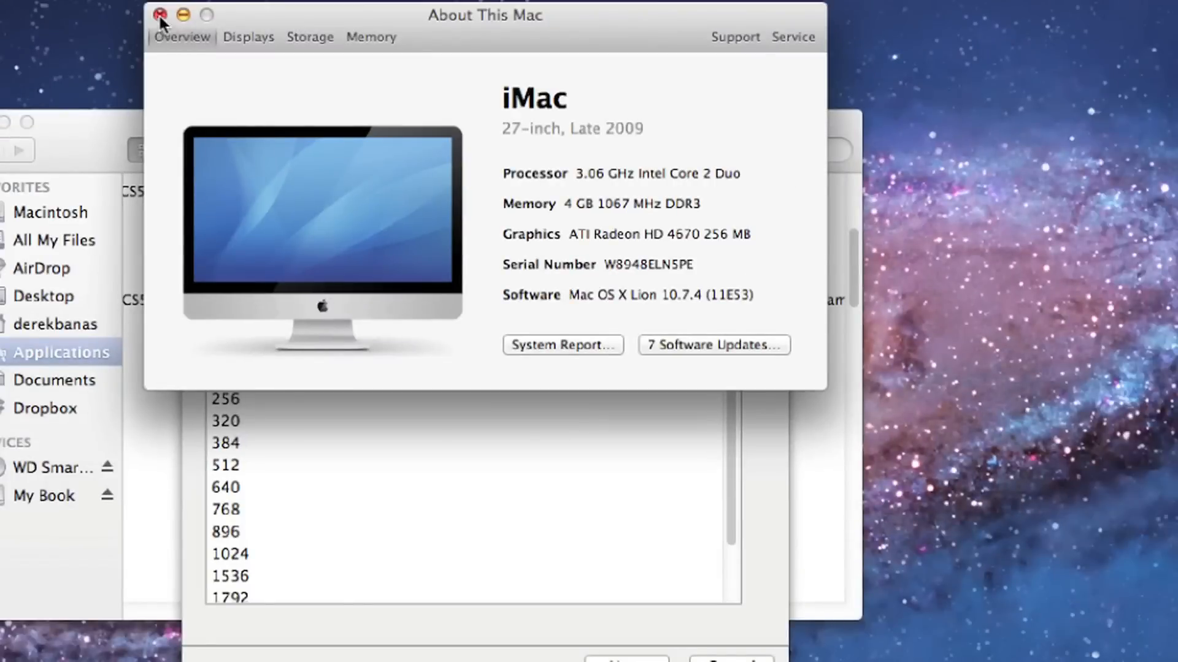
left_click(158, 14)
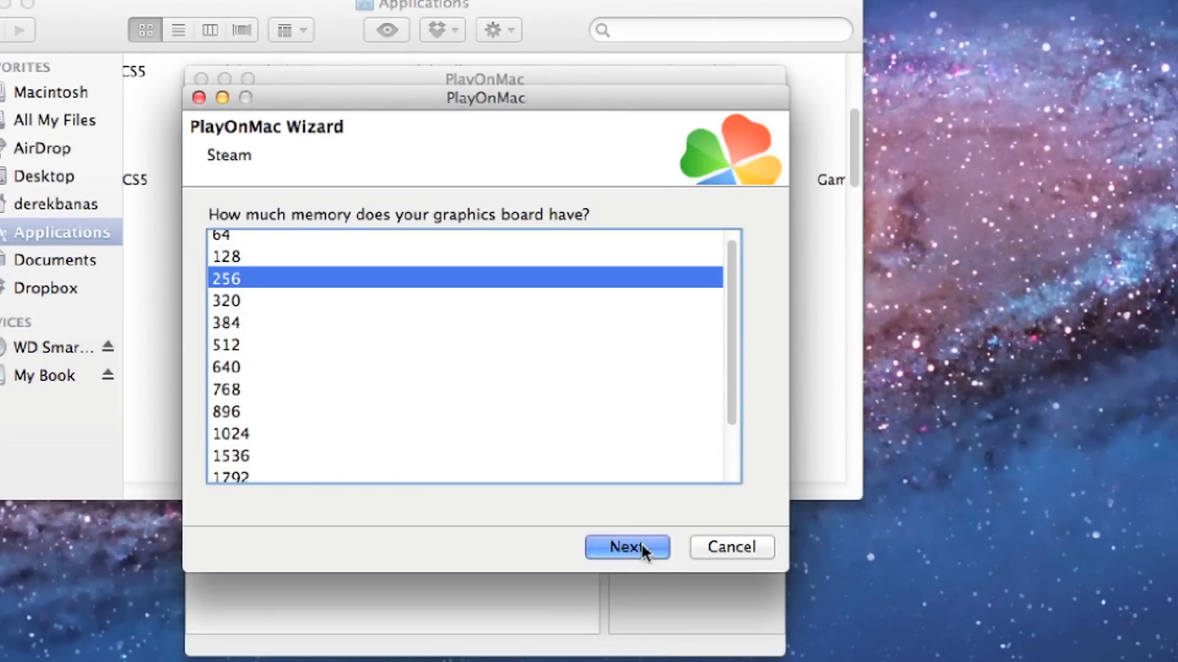
Step: Confirm 256 MB graphics memory, launch Steam, and log in as derekbanas
left_click(626, 546)
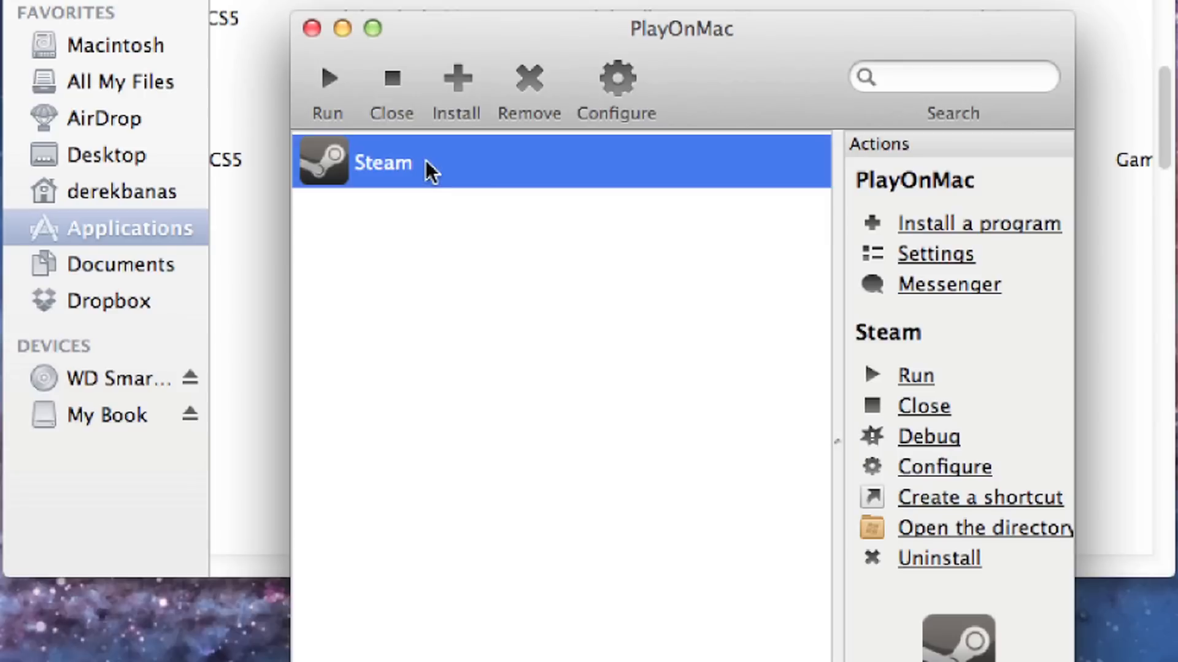
mouse_move(330, 87)
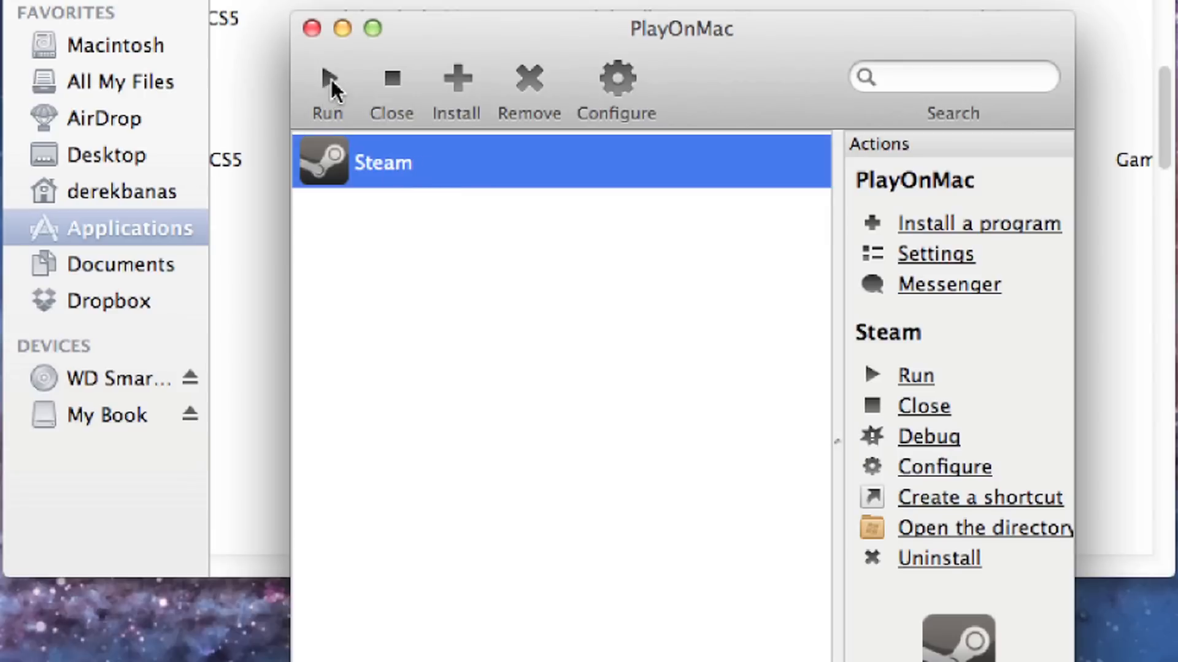
left_click(325, 90)
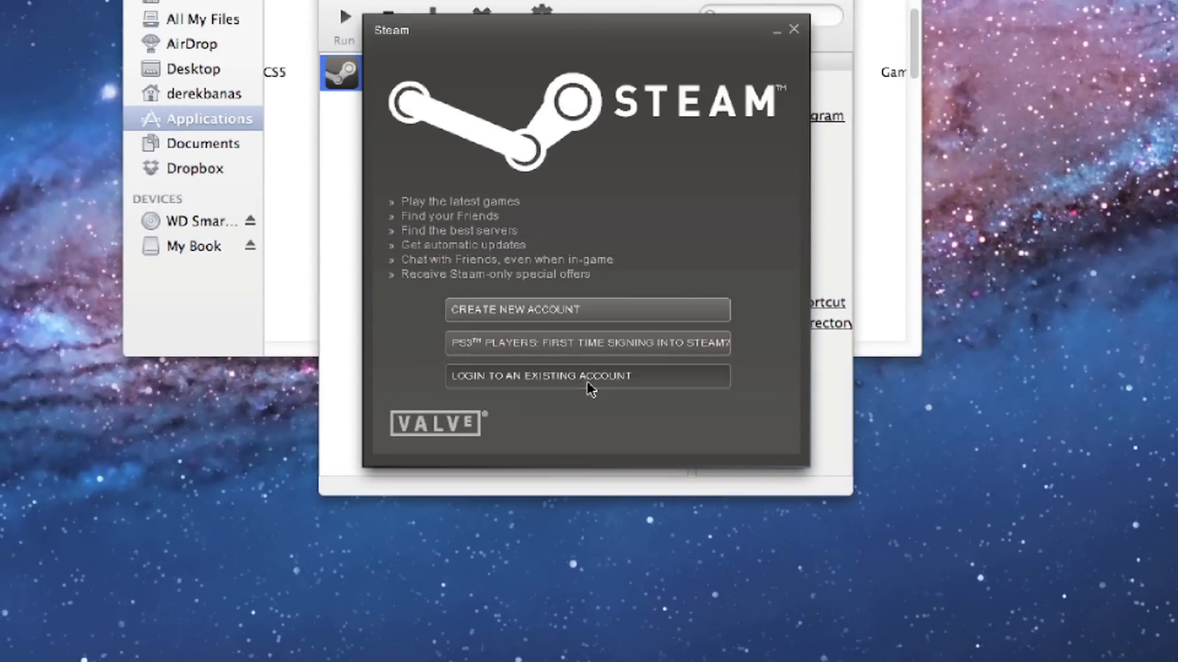
left_click(587, 376)
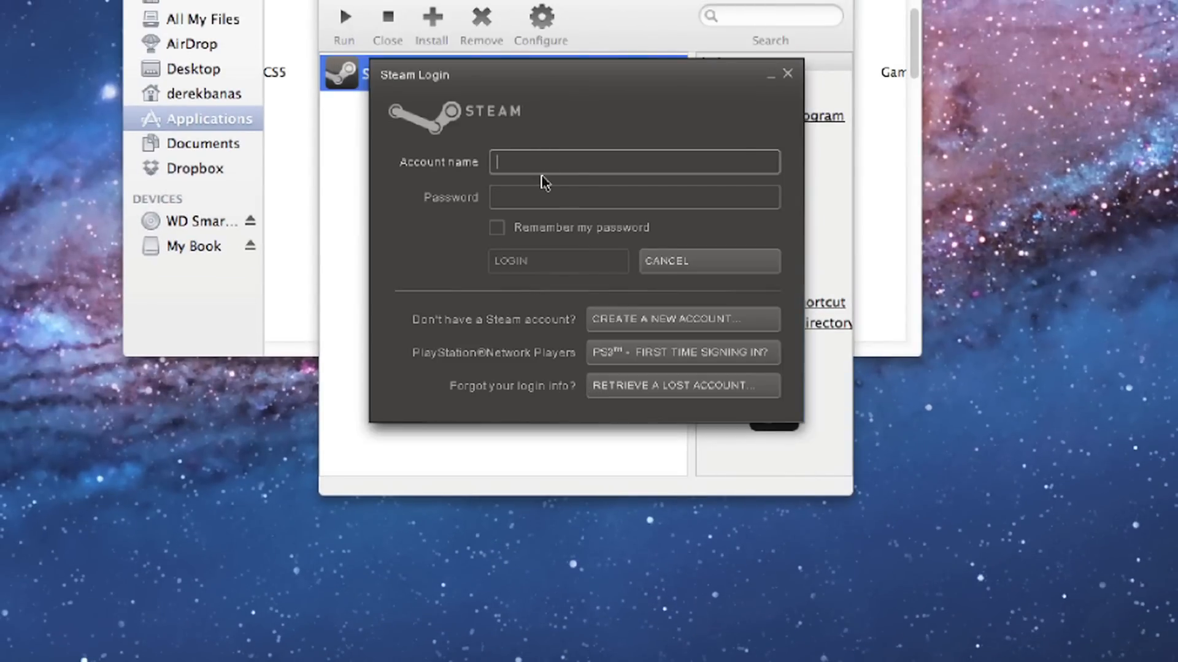
type("derekbanas")
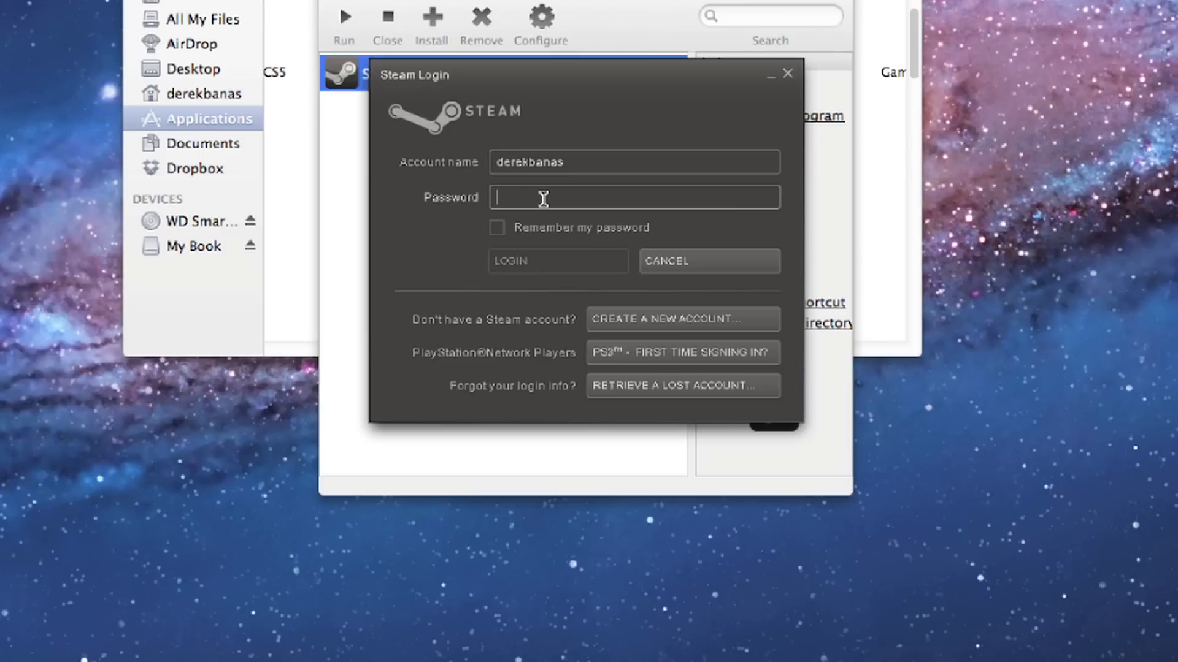
type("password")
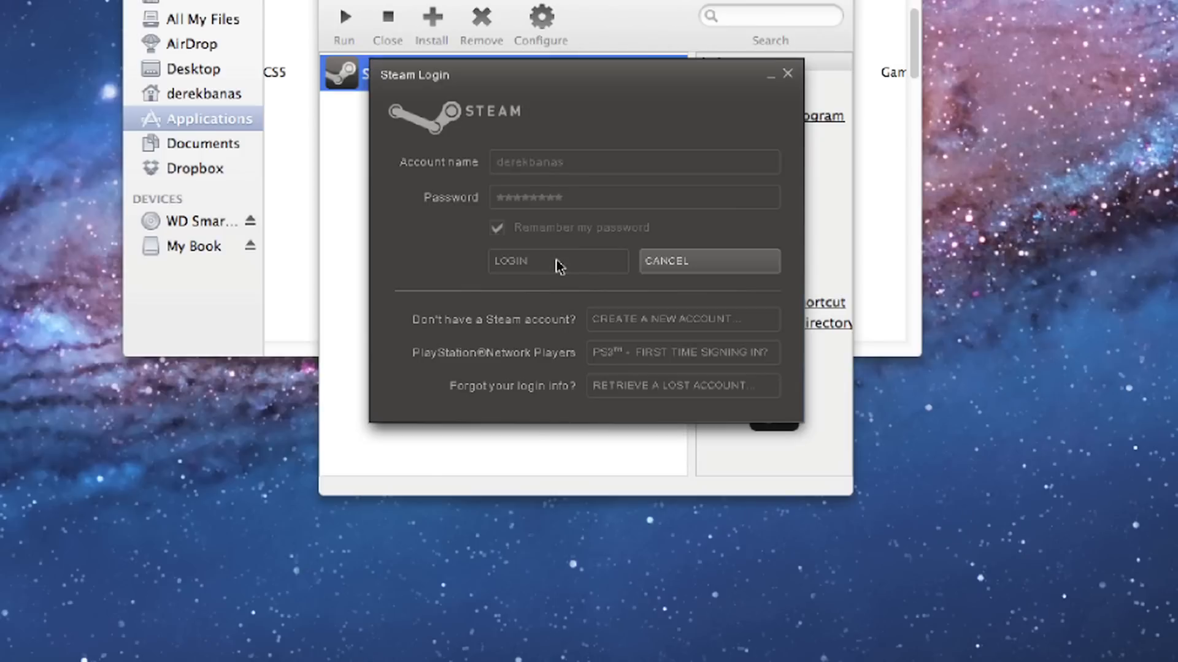
left_click(558, 261)
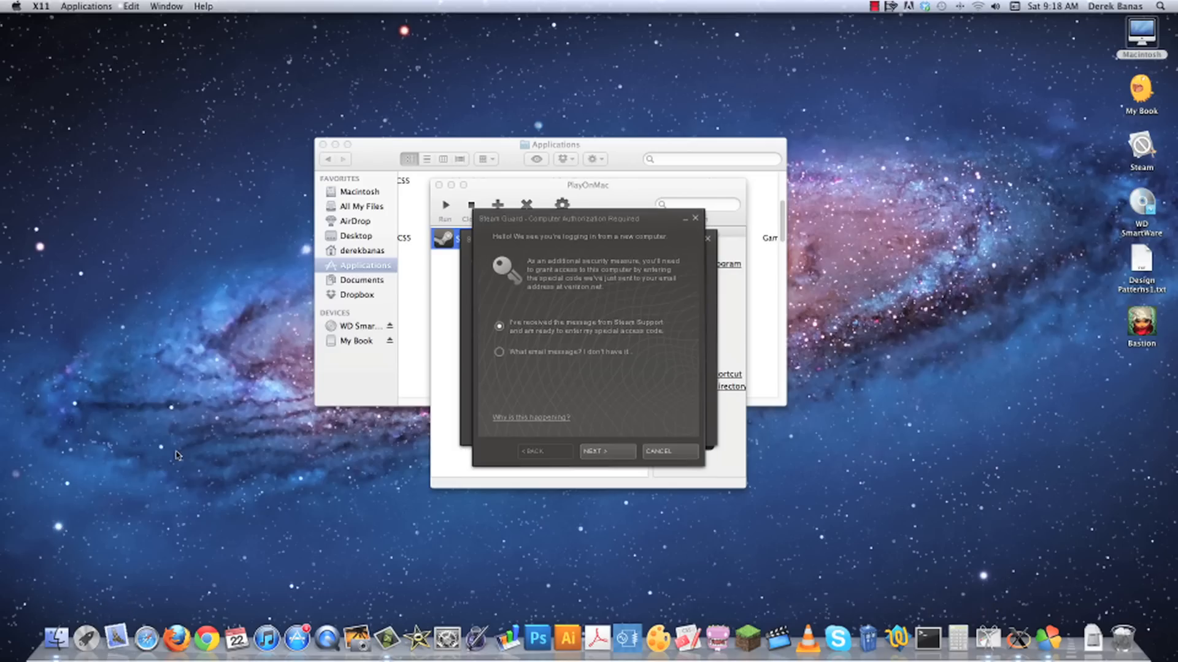
Step: Confirm the Steam Guard message was received, finish authorization, and agree to Valve's privacy policy
left_click(605, 451)
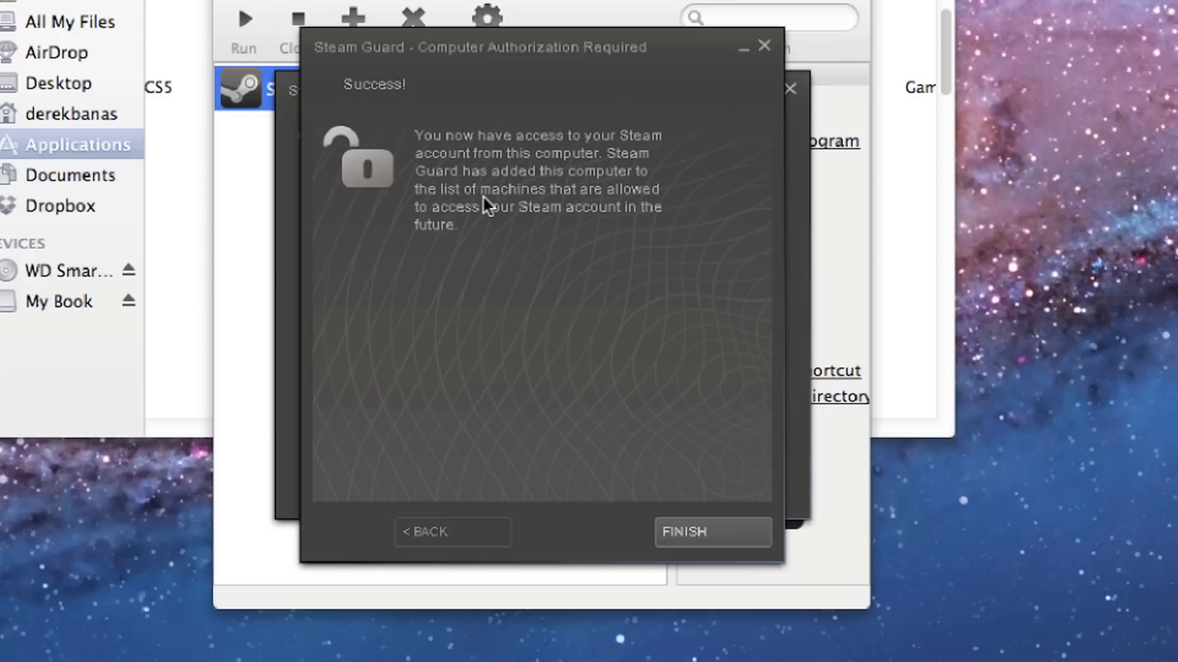
mouse_move(713, 532)
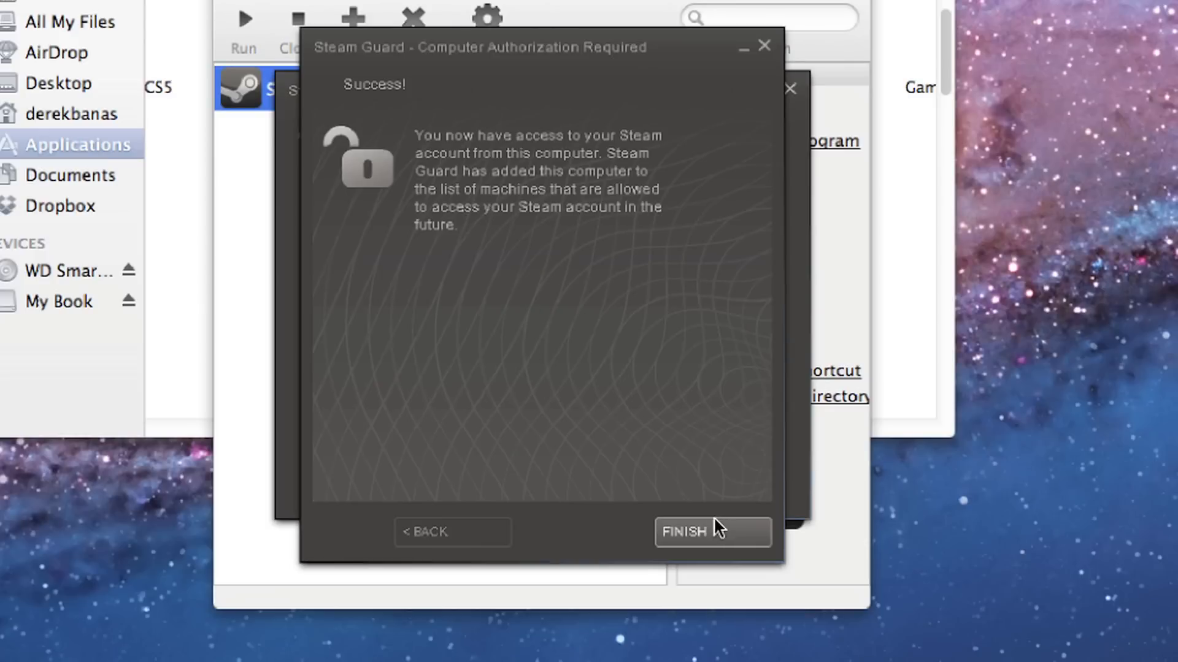
left_click(711, 532)
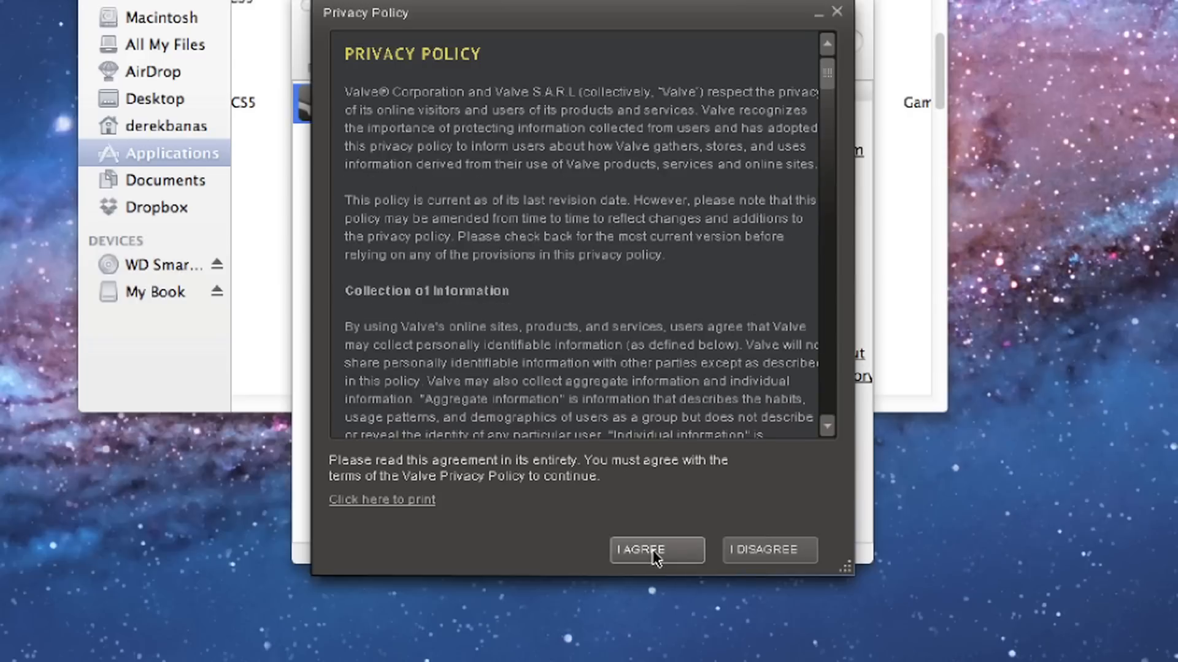
left_click(655, 549)
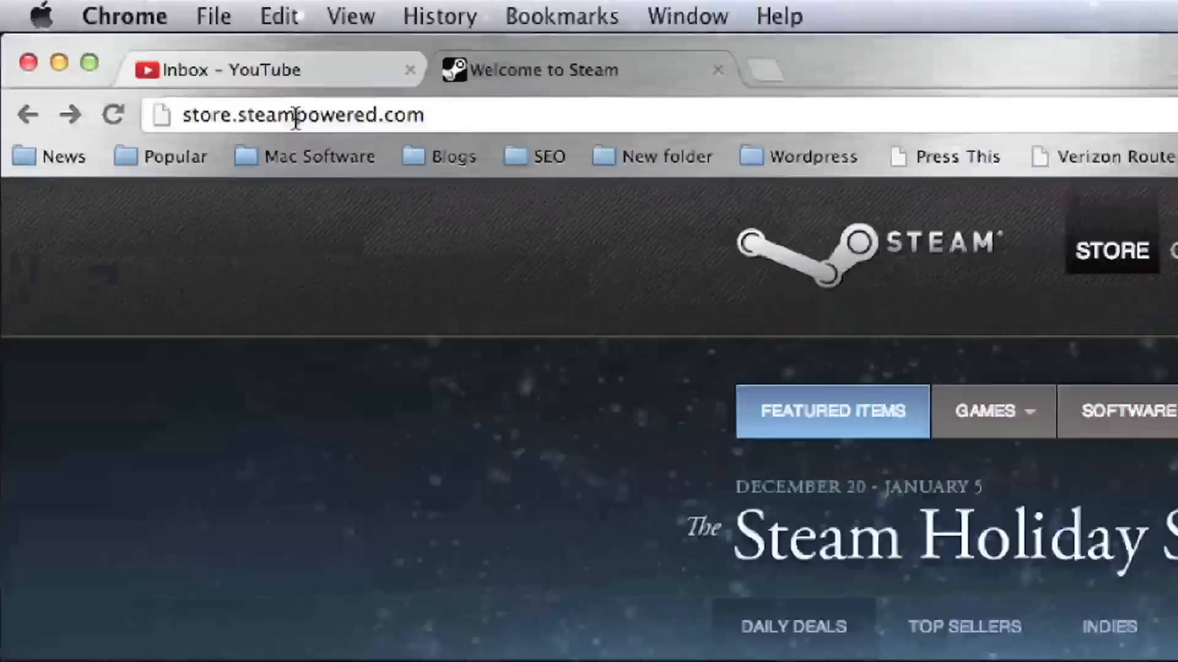
Step: Search the Steam store for 'torchlight 2' and open the Torchlight II page
scroll("down", 3)
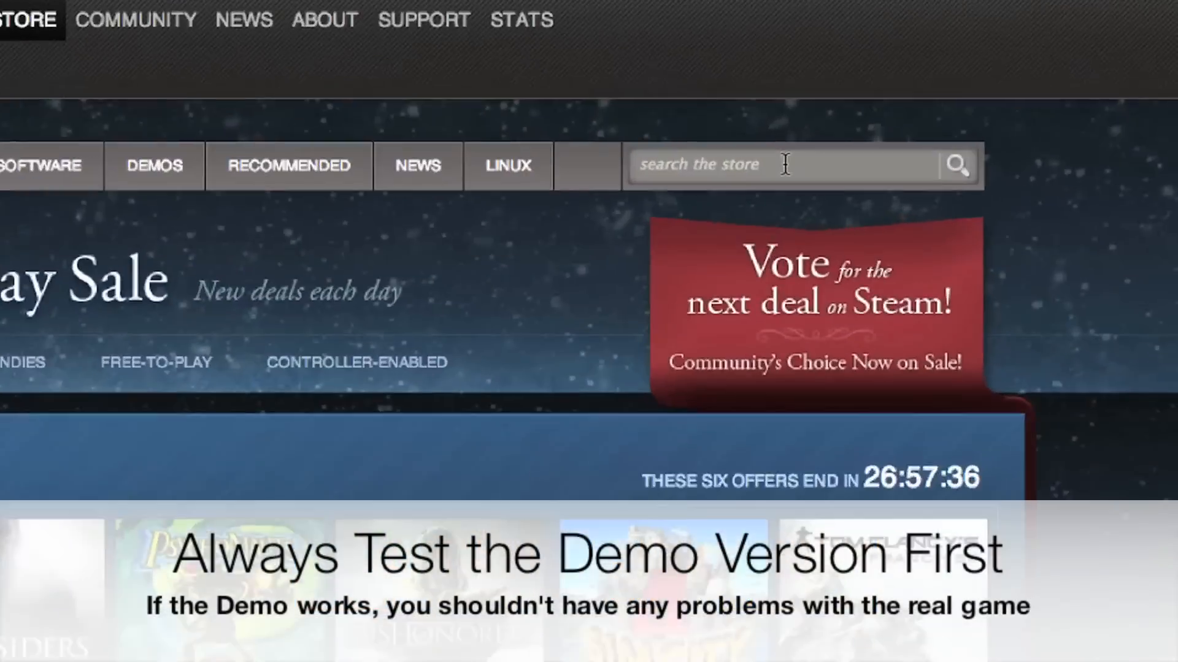
type("tor")
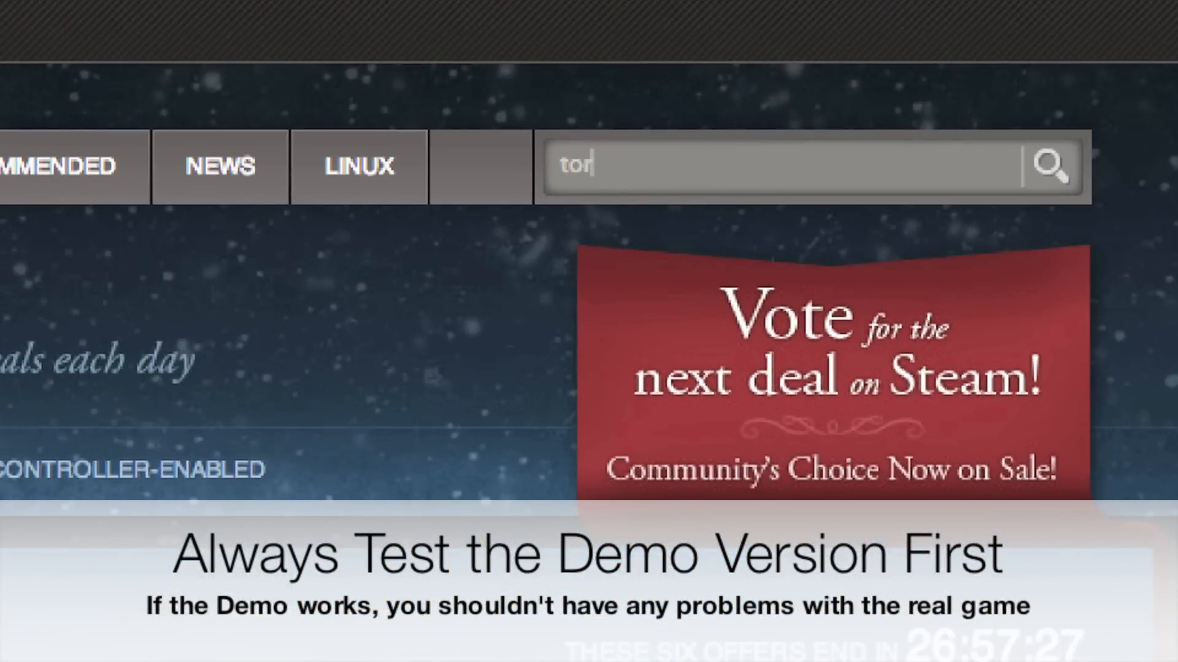
type("chlight 2")
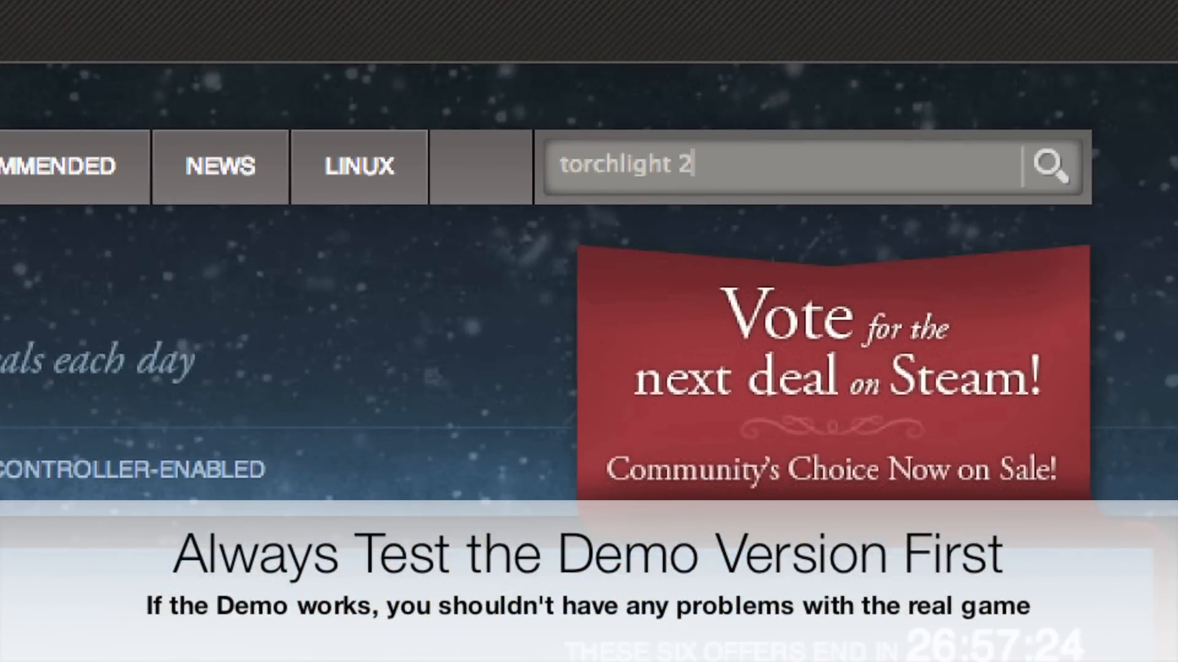
left_click(1051, 165)
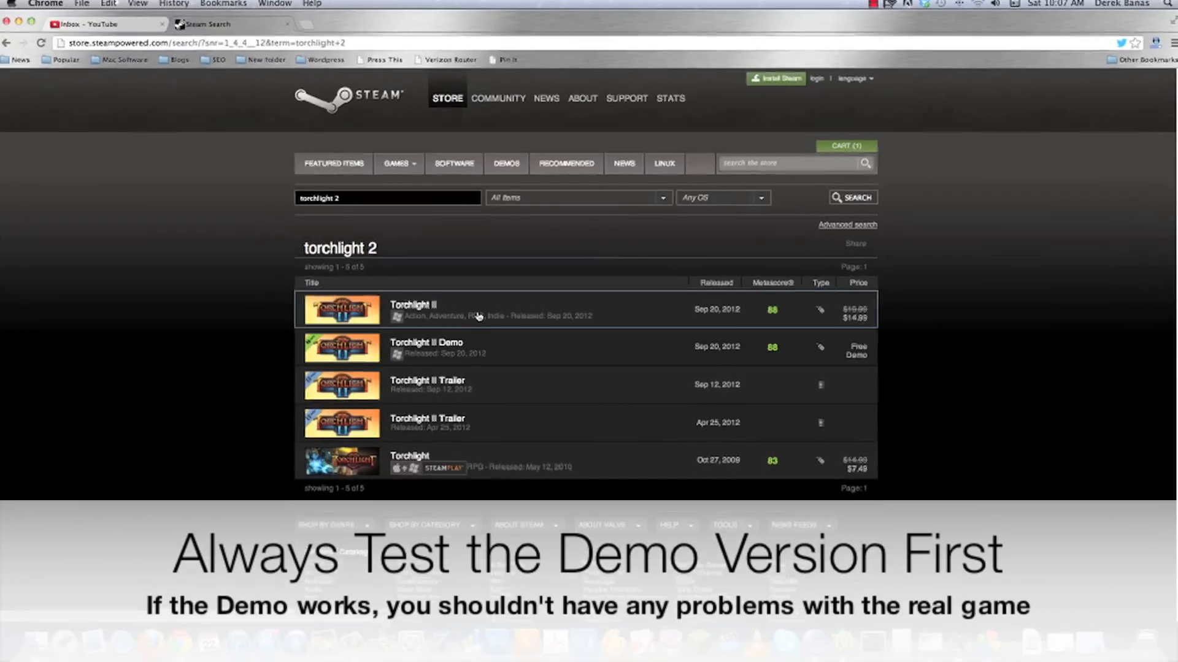
left_click(411, 305)
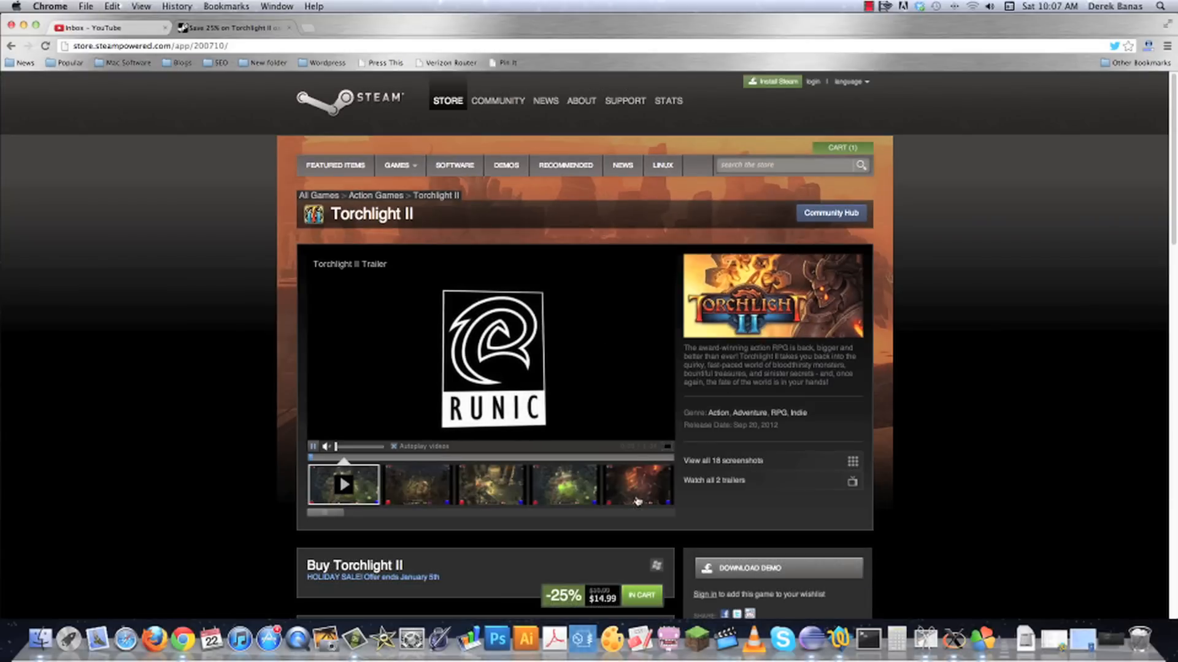
scroll("down", 3)
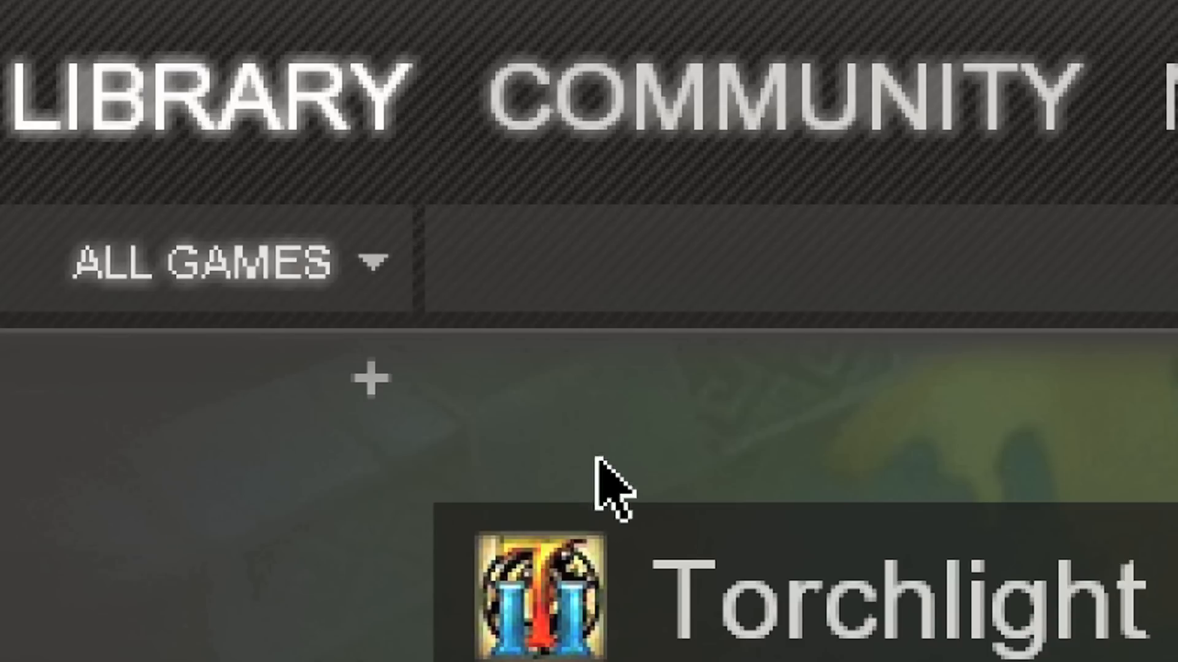
mouse_move(462, 225)
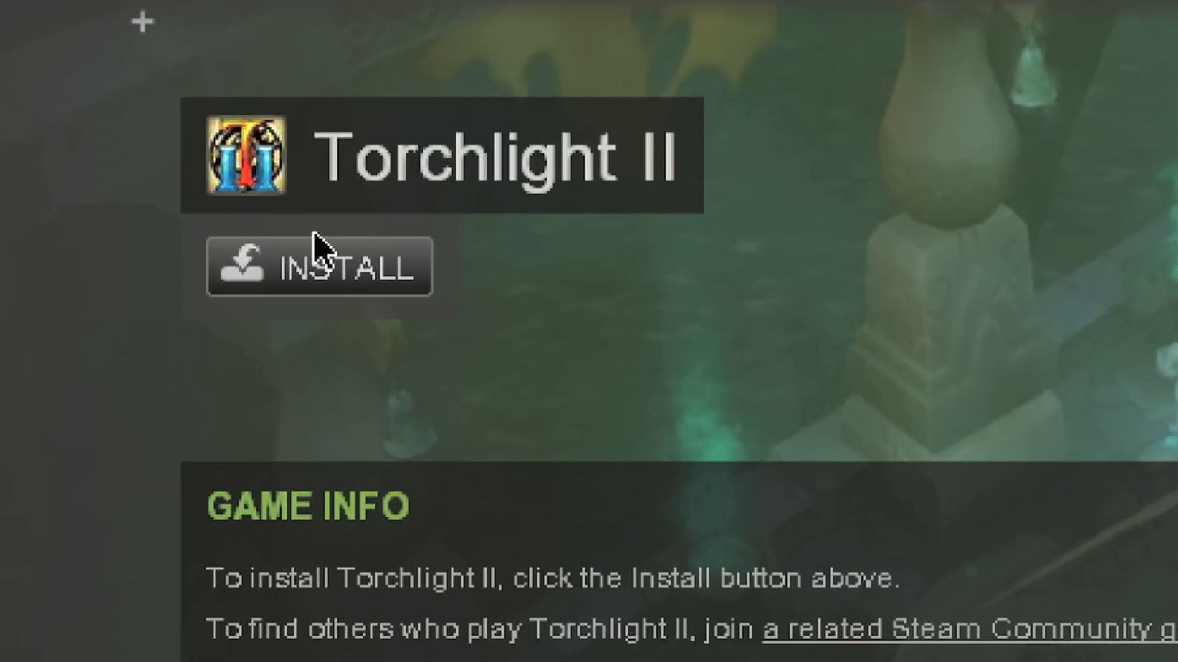
Step: Install Torchlight II to the default location without shortcuts, then launch it
left_click(318, 267)
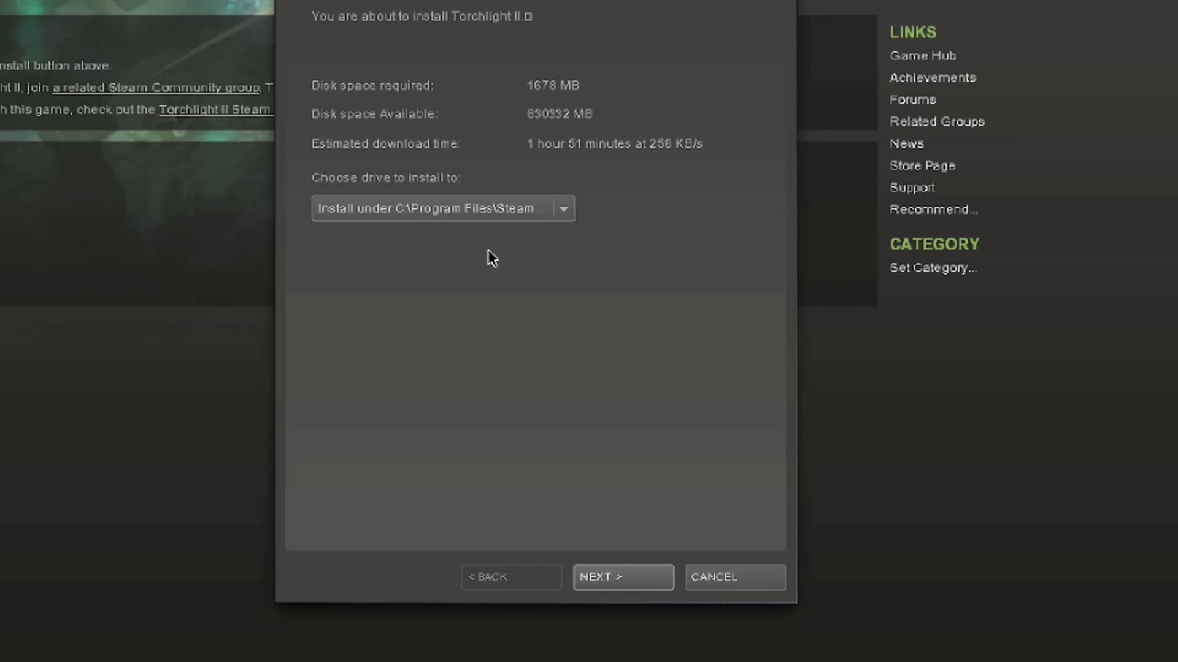
left_click(622, 577)
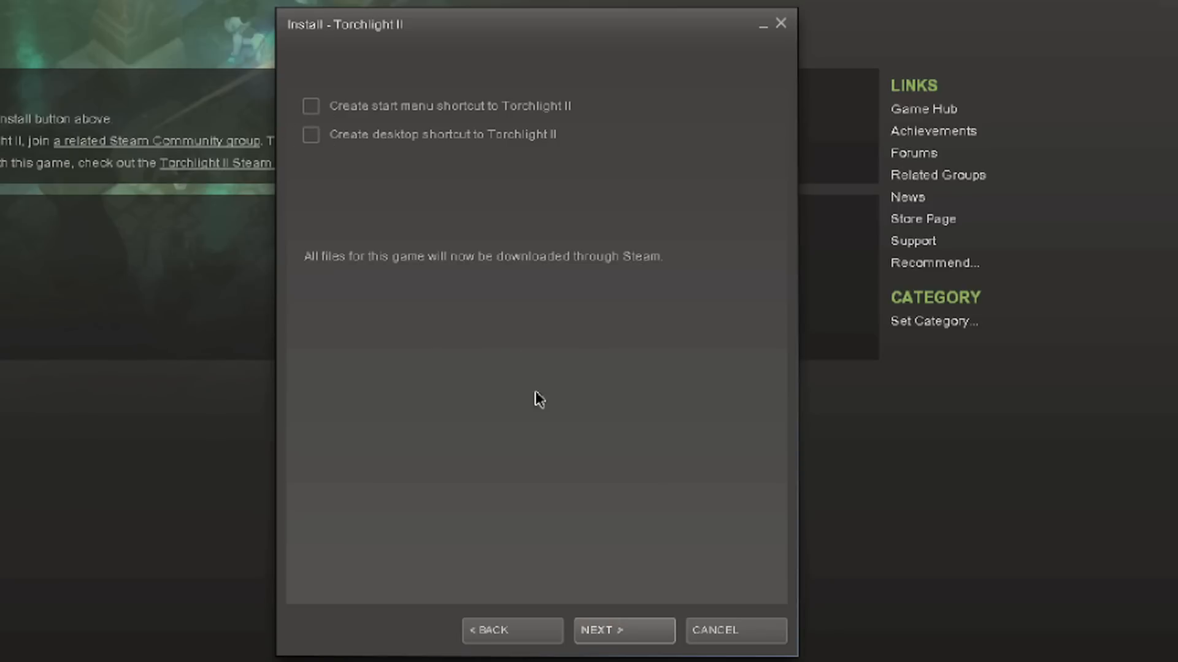
left_click(623, 630)
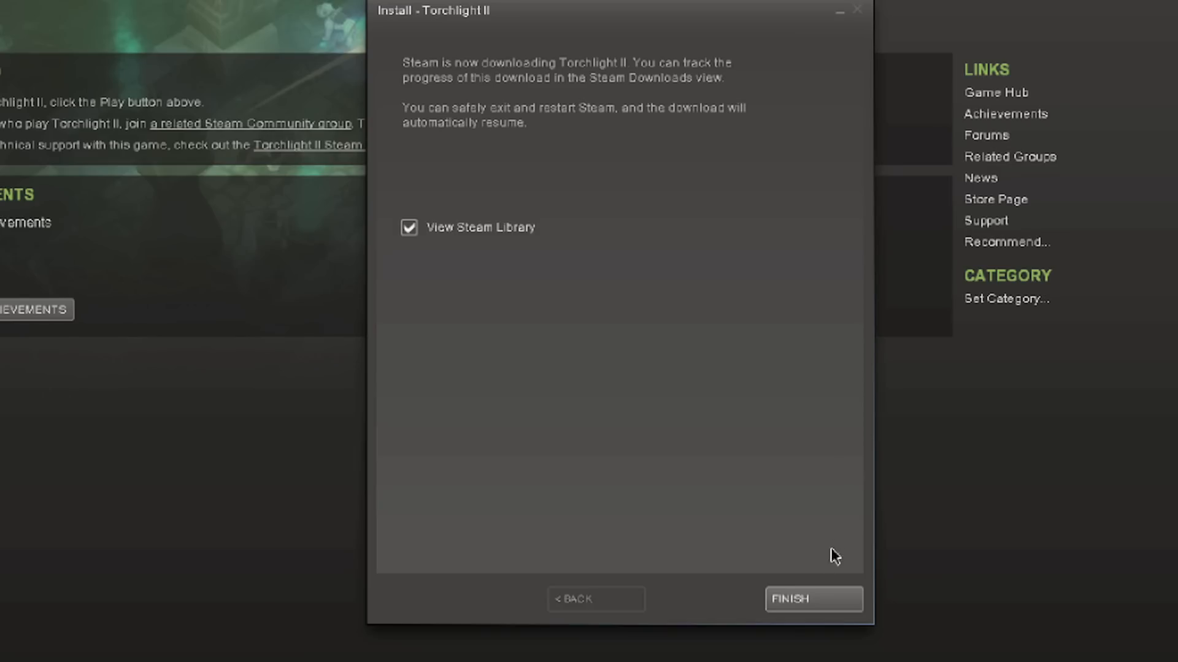
left_click(812, 599)
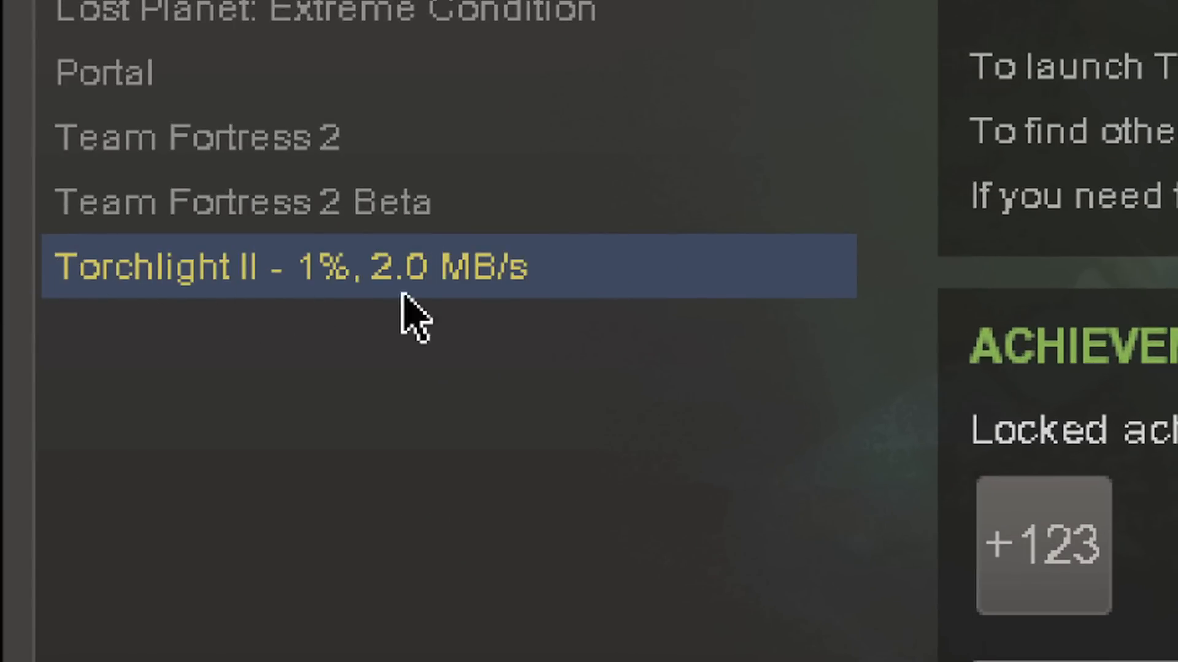
mouse_move(387, 188)
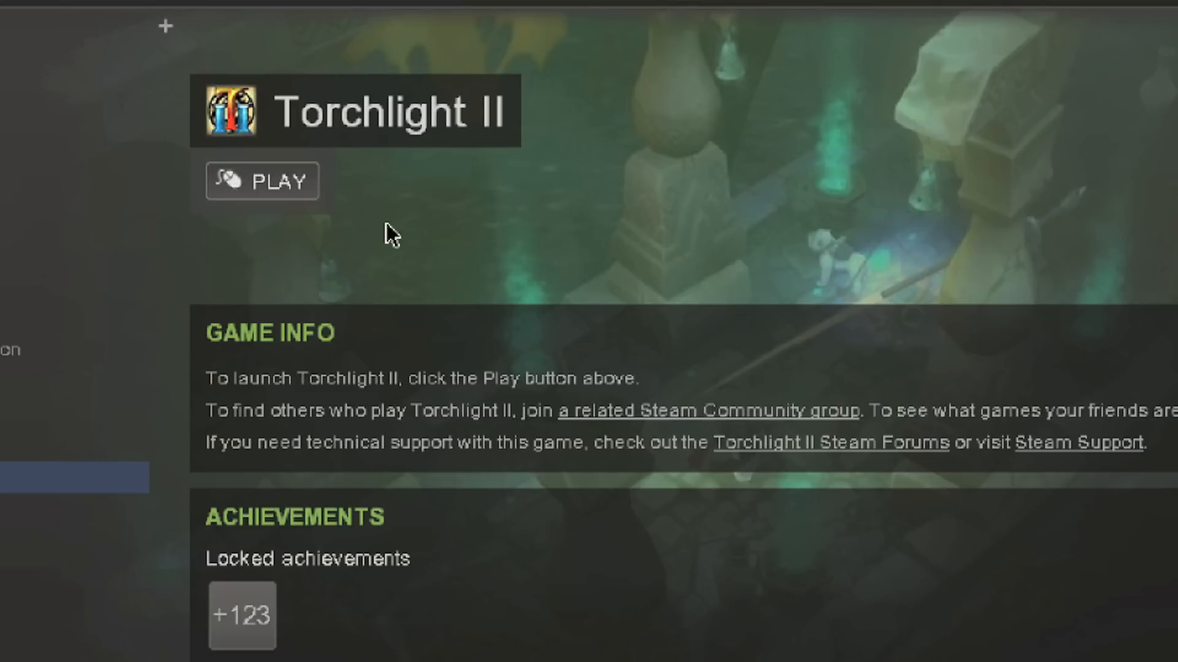
mouse_move(481, 225)
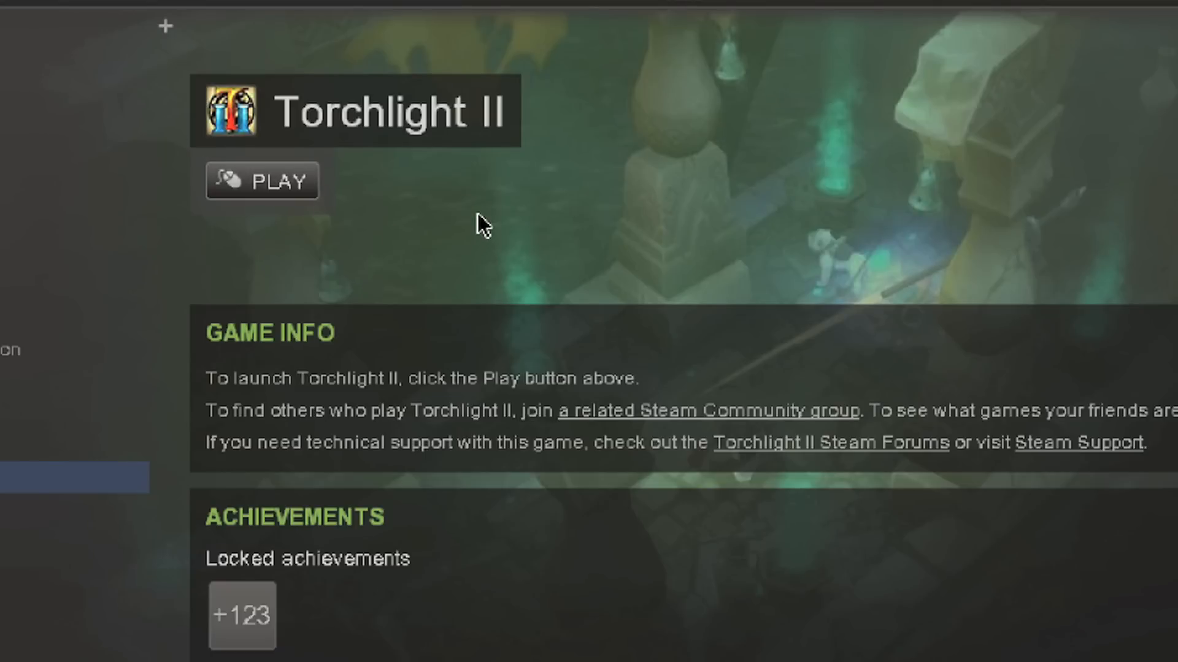
left_click(262, 181)
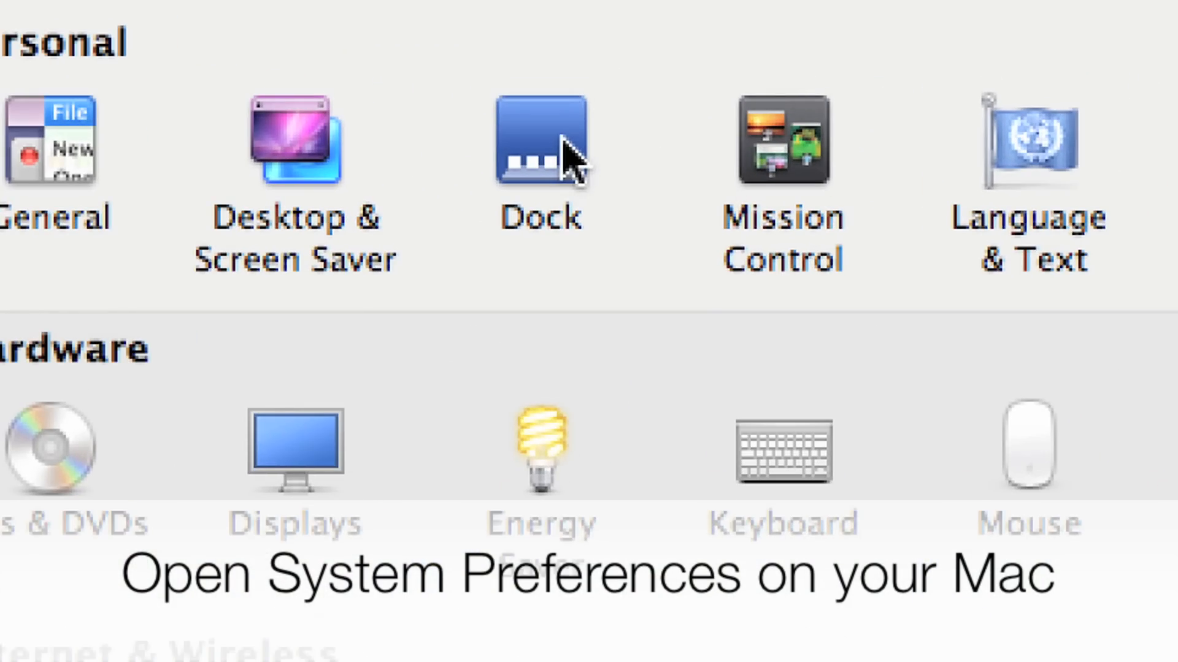
Step: Open the Dock pane in System Preferences
left_click(540, 143)
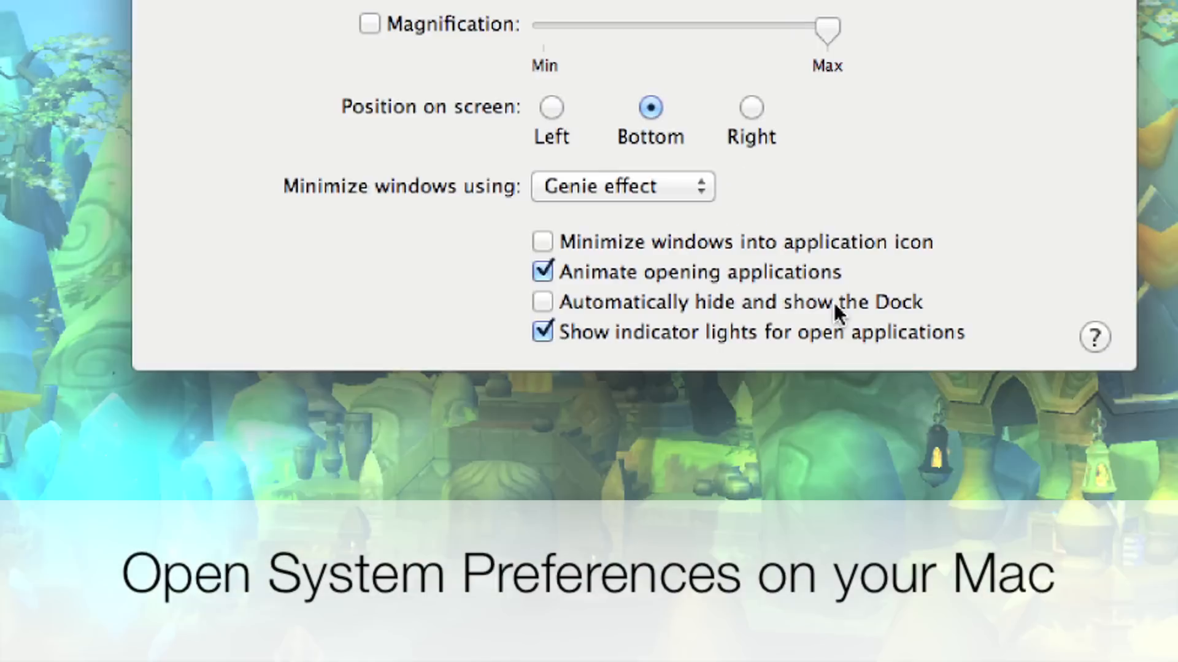
scroll("up", 3)
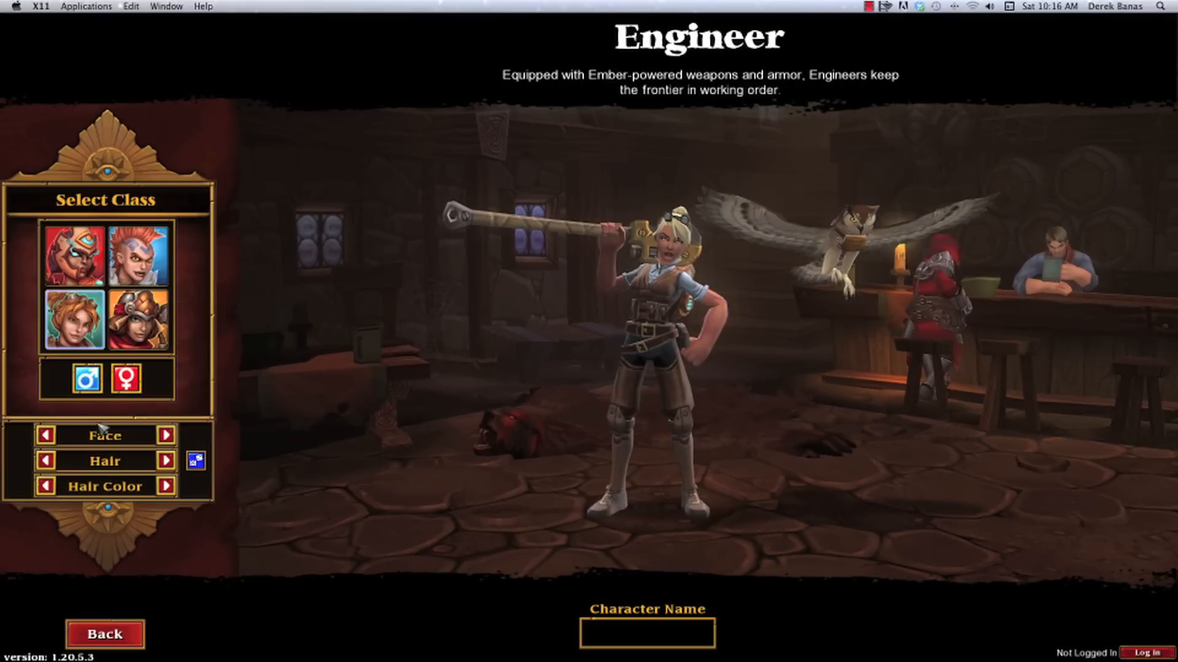
Step: Create an Engineer with bulldog pet Winston and start on Normal difficulty
left_click(86, 379)
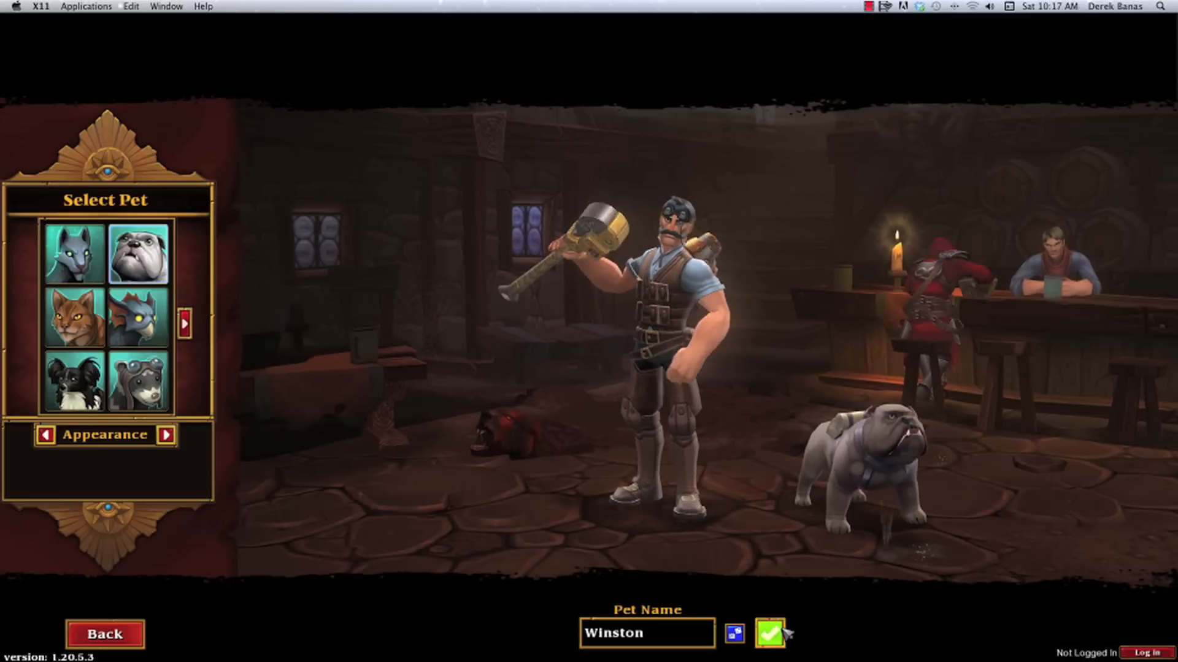
left_click(767, 633)
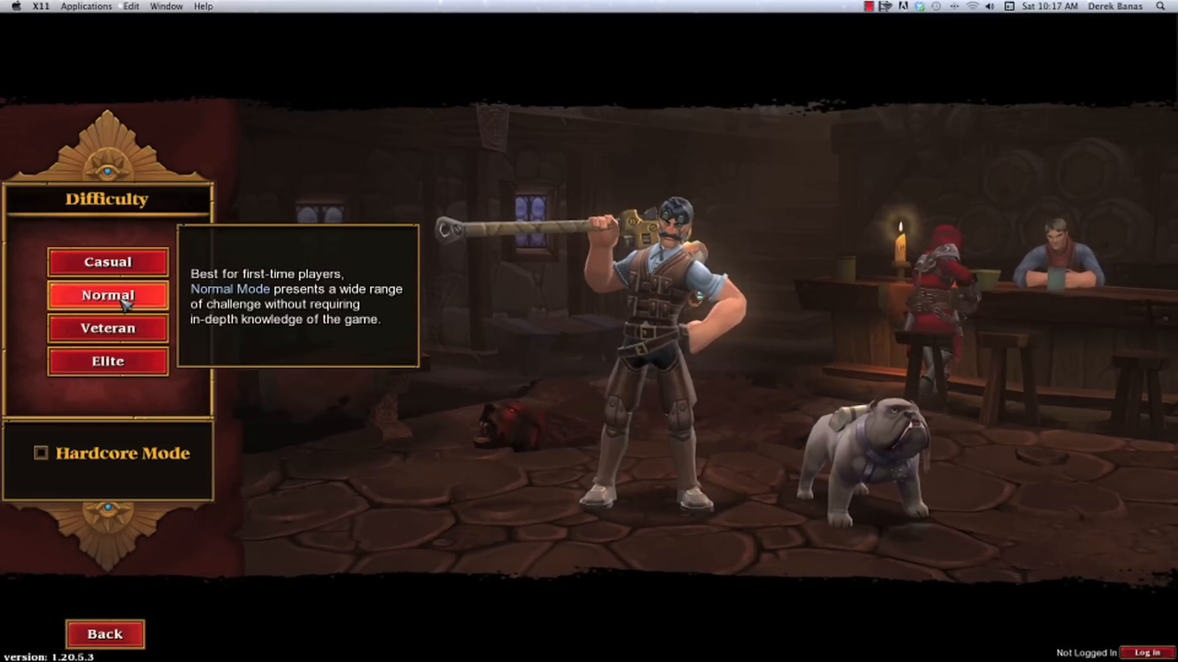
left_click(107, 295)
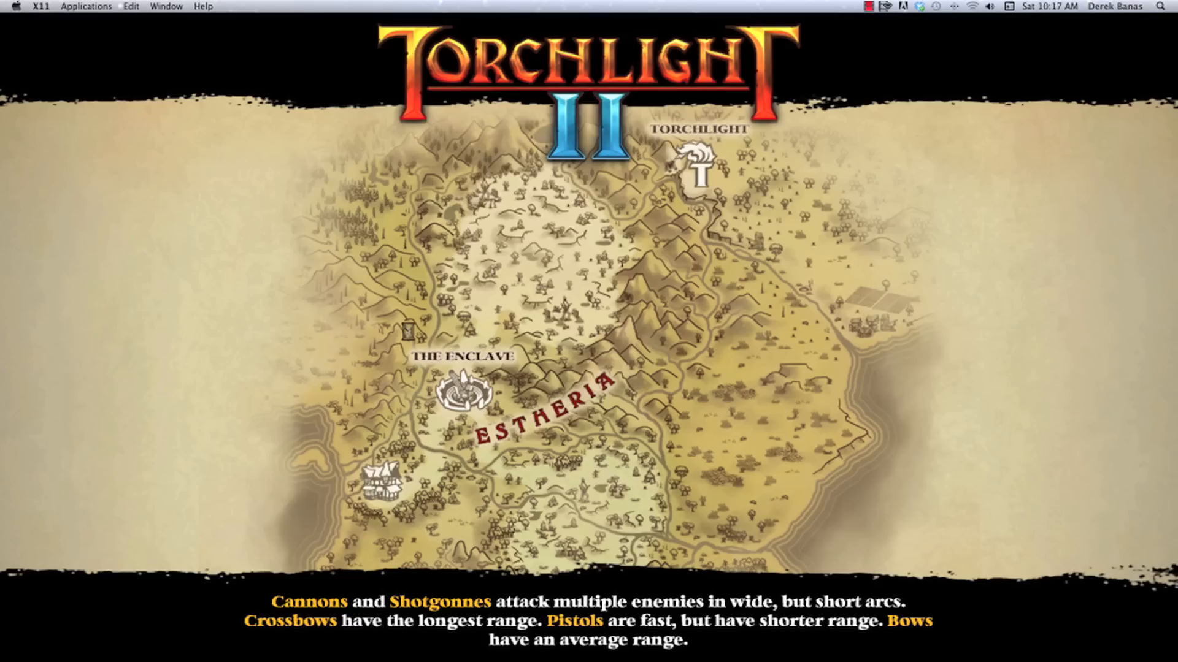